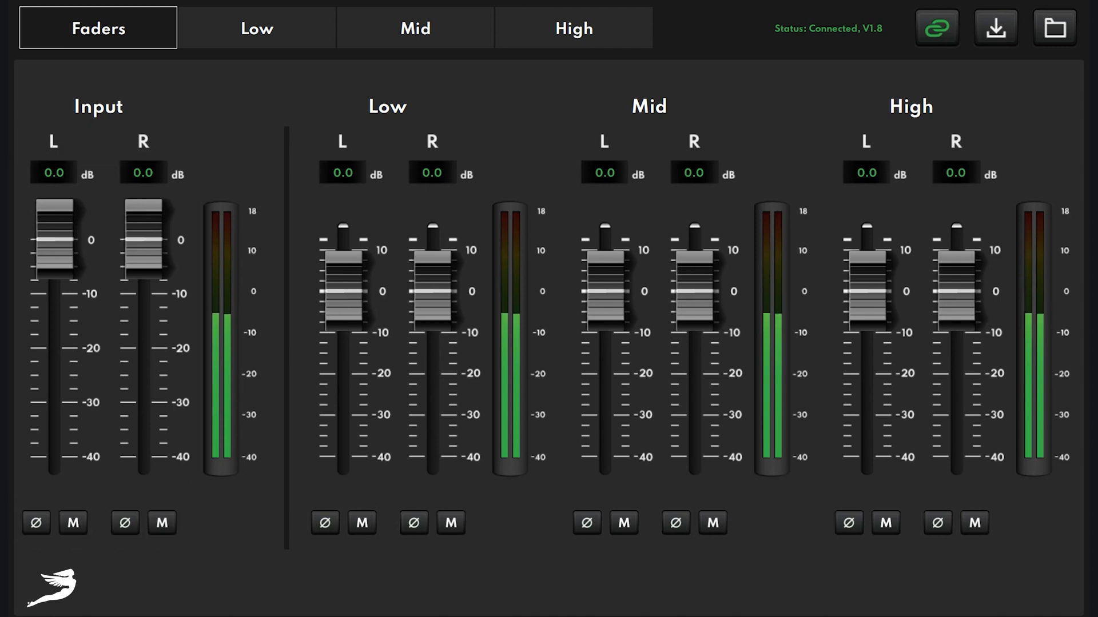
- Show the Low band page with 100 Hz crossover filters, zero delays and flat EQ
{"action": "left_click", "coordinate": [256, 27]}
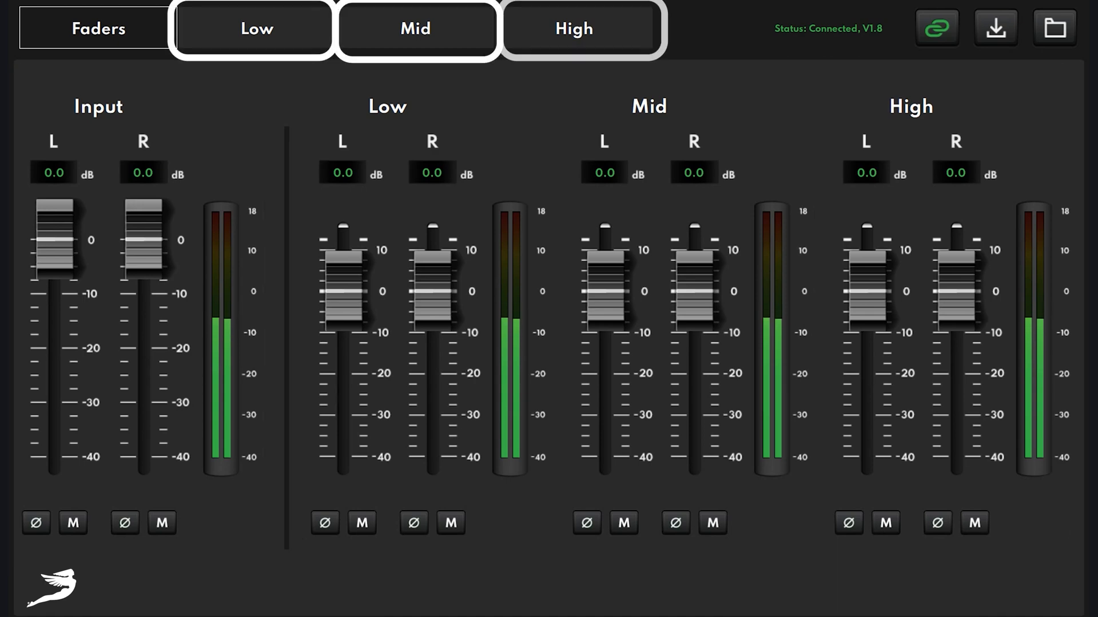
{"action": "left_click", "coordinate": [97, 29]}
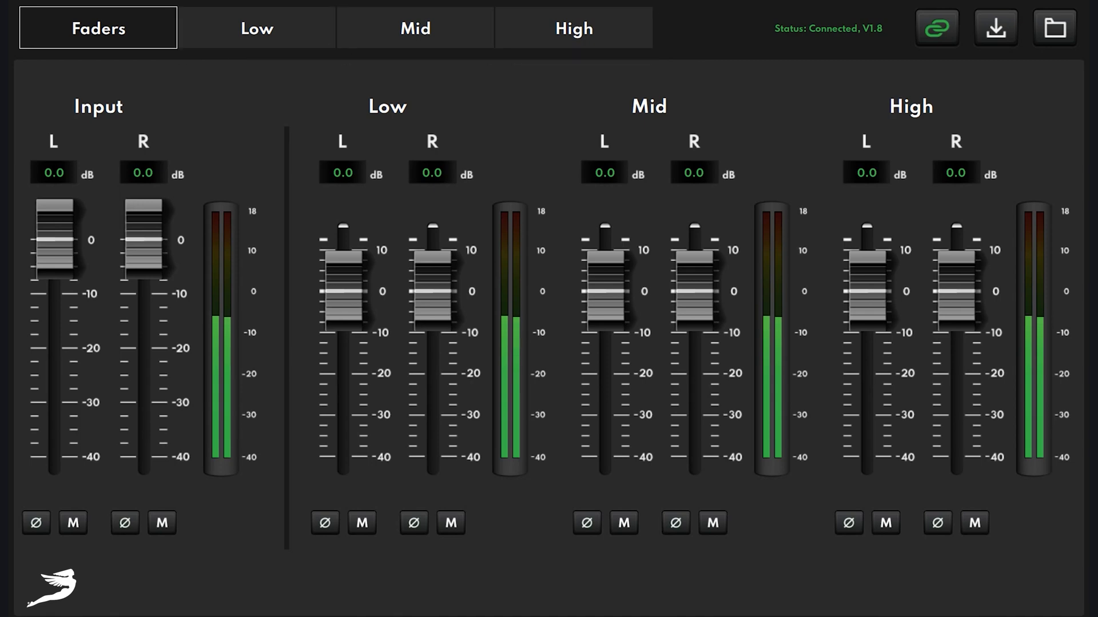
{"action": "left_click", "coordinate": [256, 28]}
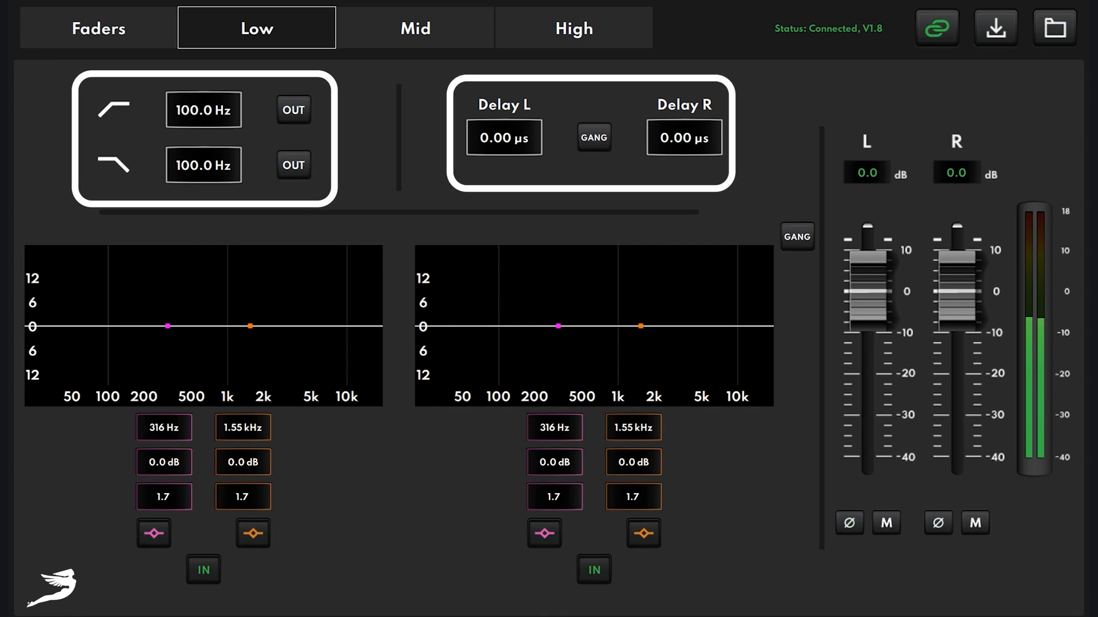
- Show the Mid band page with its four flat EQ bands per channel
{"action": "left_click", "coordinate": [796, 236]}
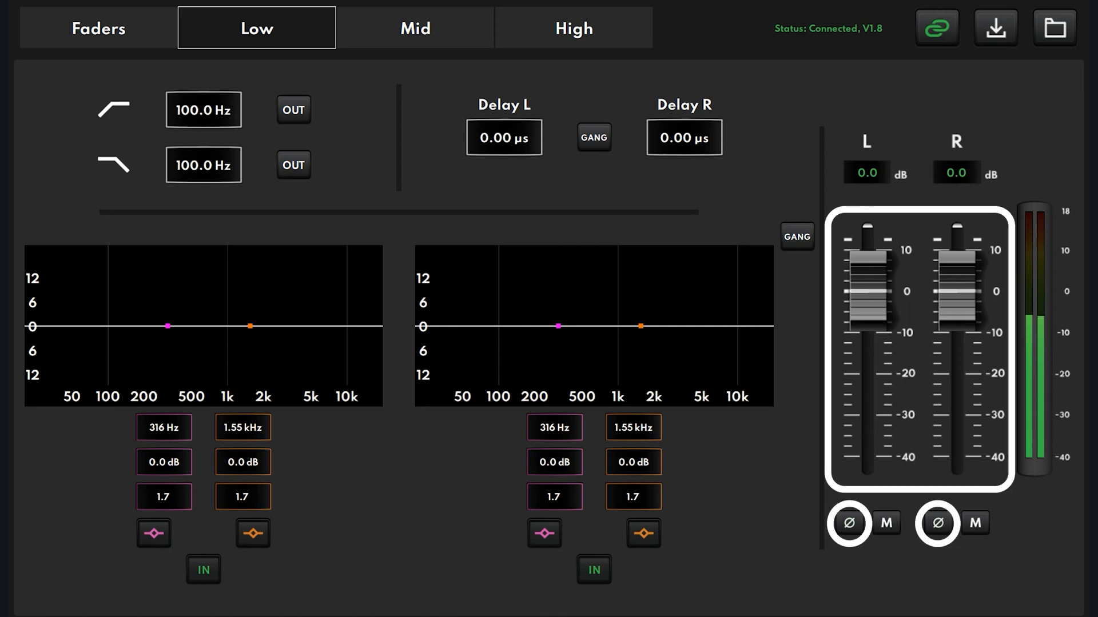
{"action": "left_click", "coordinate": [415, 29]}
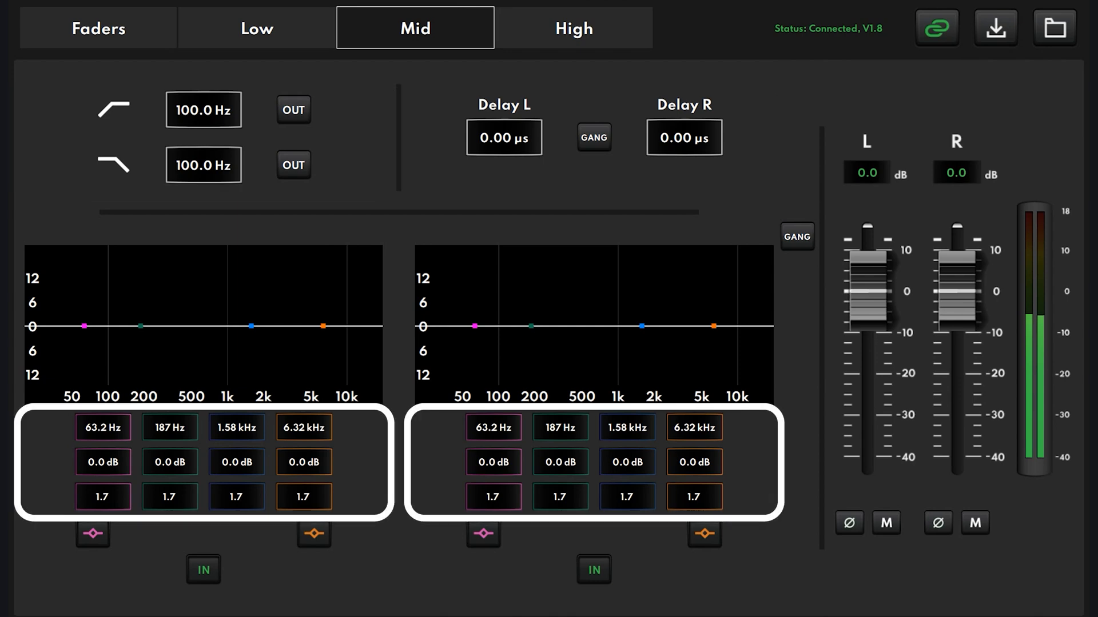
- Visit the High band page, then return to the Faders overview beside the live response plots
{"action": "left_click", "coordinate": [573, 27]}
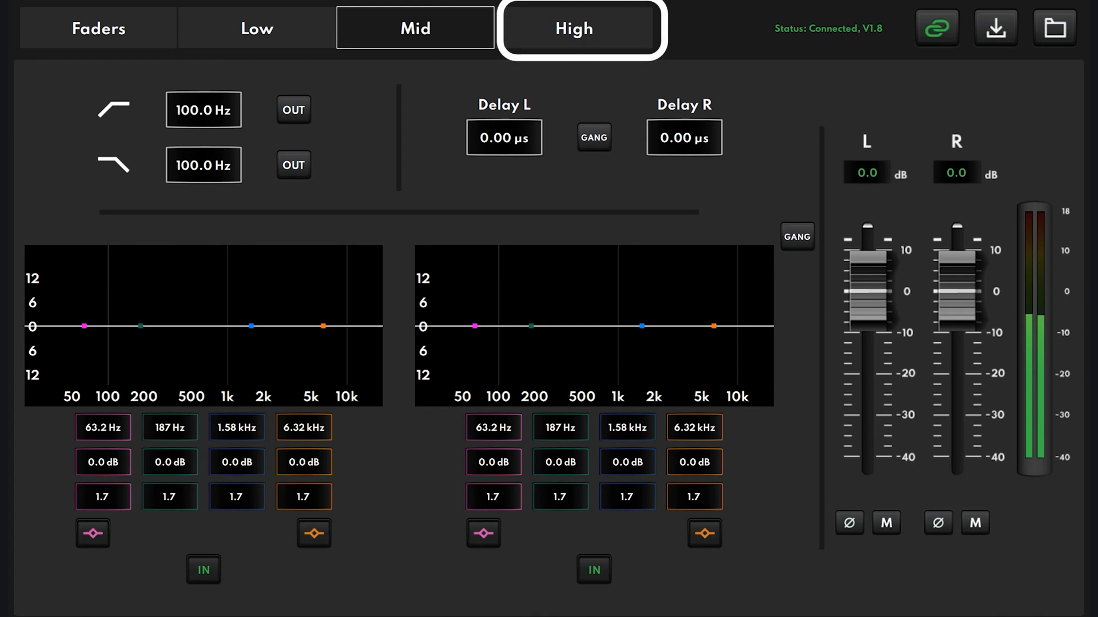
{"action": "left_click", "coordinate": [574, 28]}
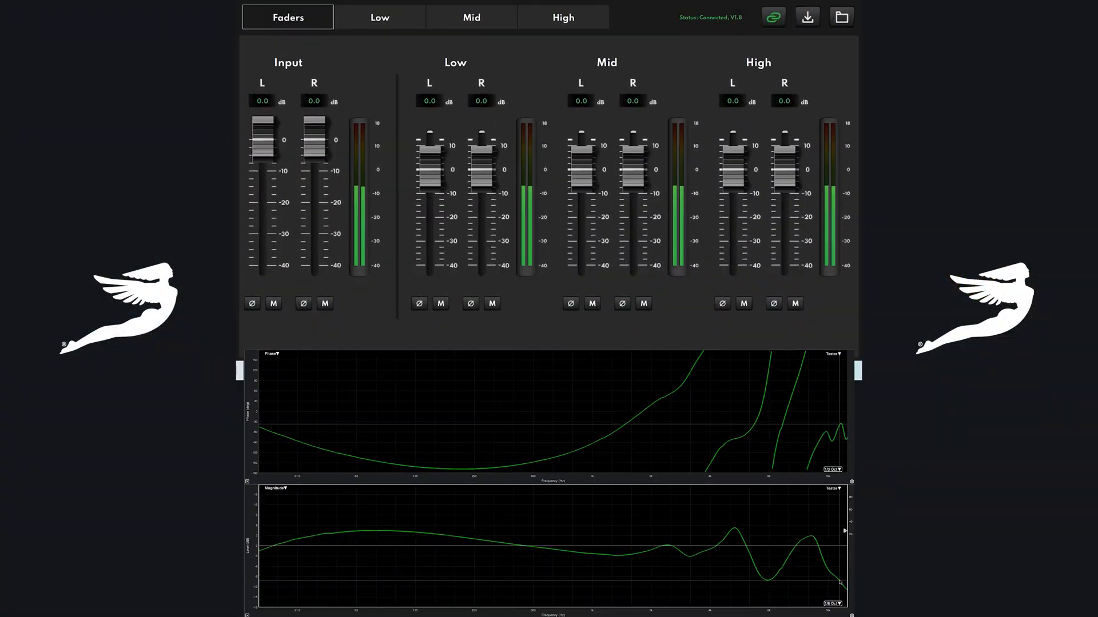
- Restore 'Pearl tribrid demo flat.cfg' so the measured magnitude and phase turn nearly flat
{"action": "left_click", "coordinate": [840, 16]}
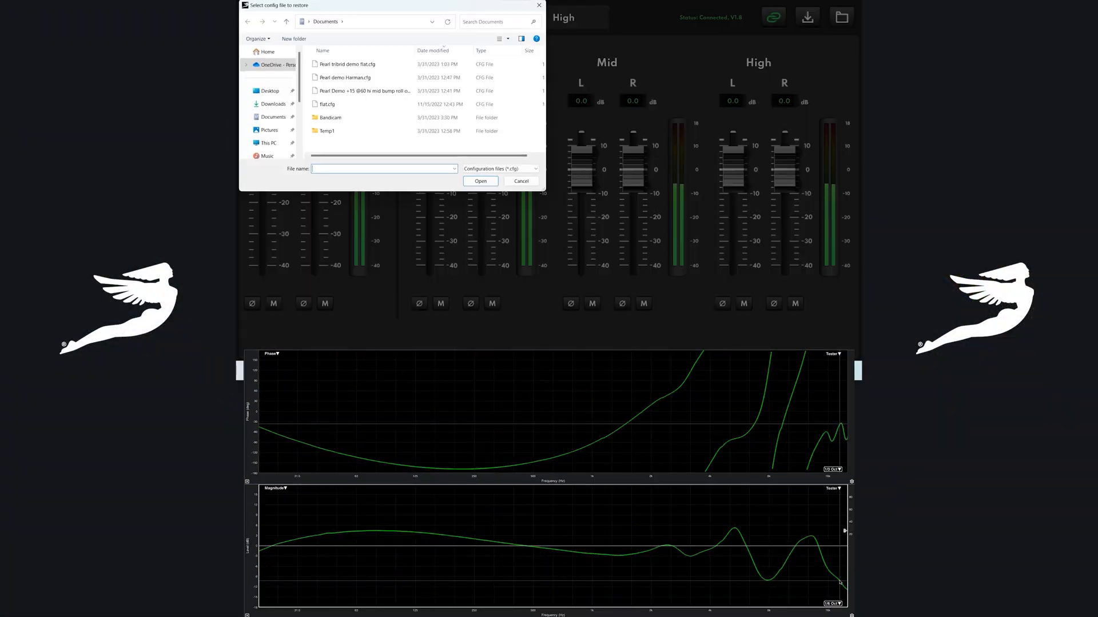
{"action": "left_click", "coordinate": [346, 64]}
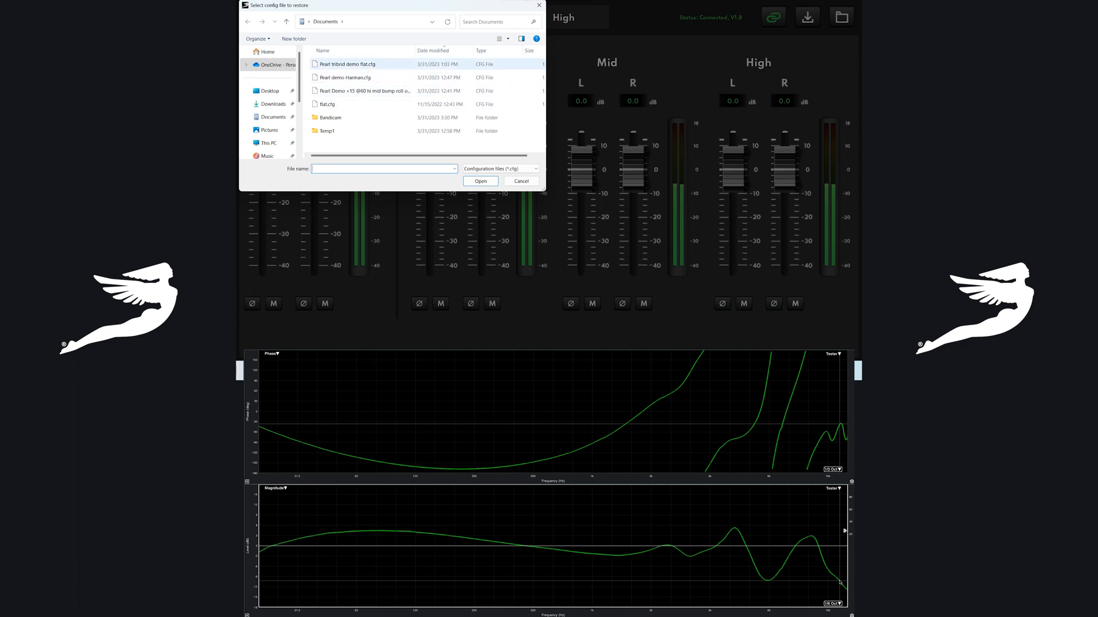
{"action": "left_click", "coordinate": [346, 64]}
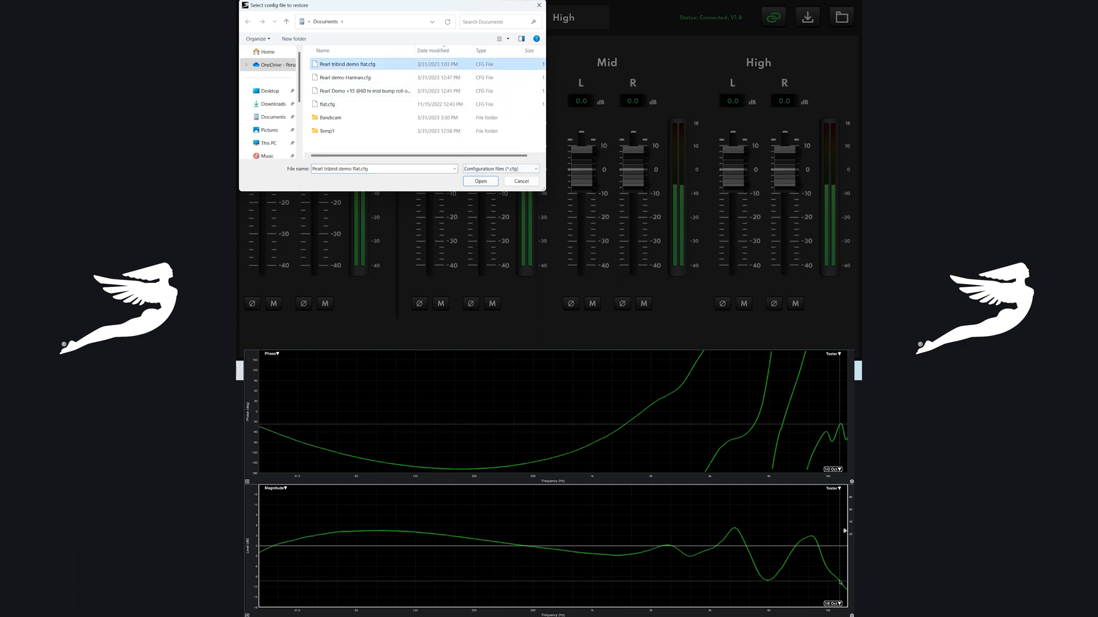
{"action": "left_click", "coordinate": [480, 181]}
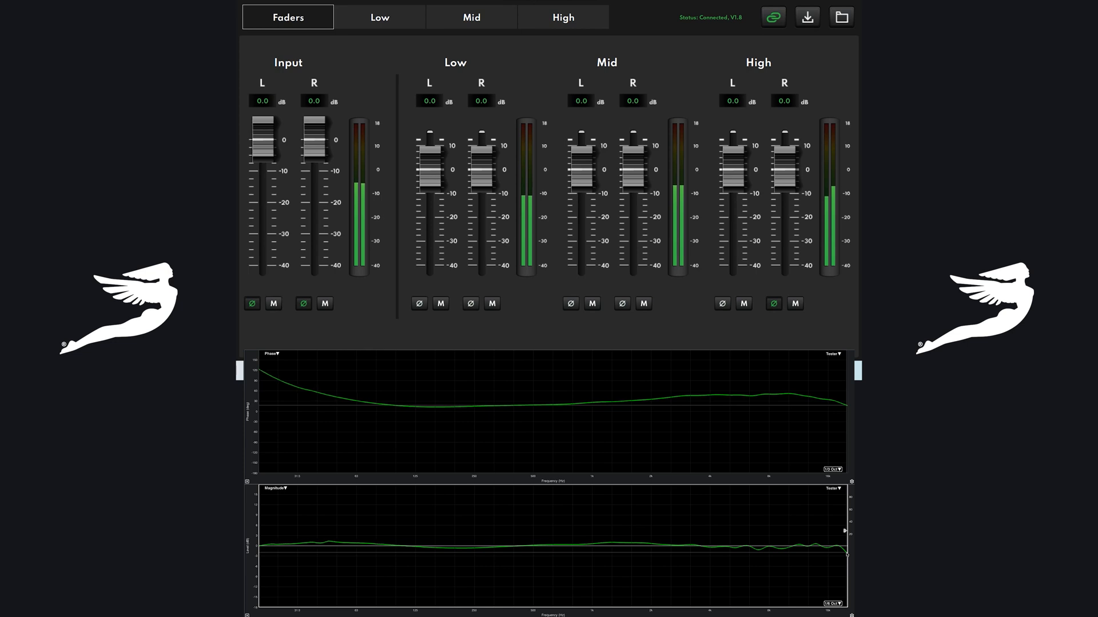
- Set the first right high-band EQ filter to 1/12 width and 2.0 dB gain
{"action": "left_click", "coordinate": [563, 17]}
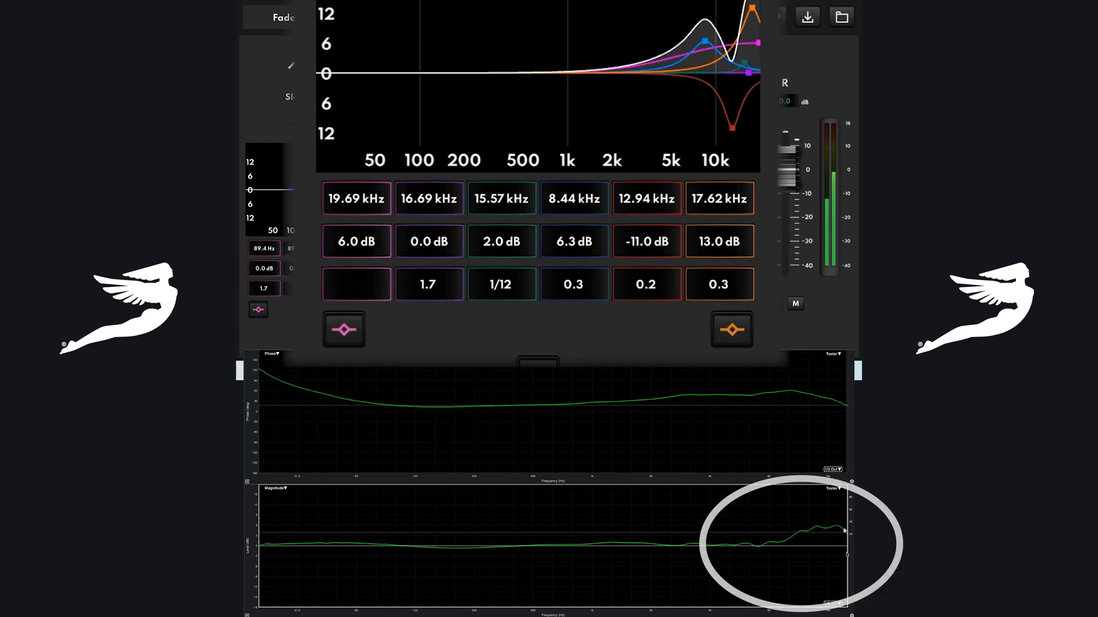
{"action": "type", "text": "1/12"}
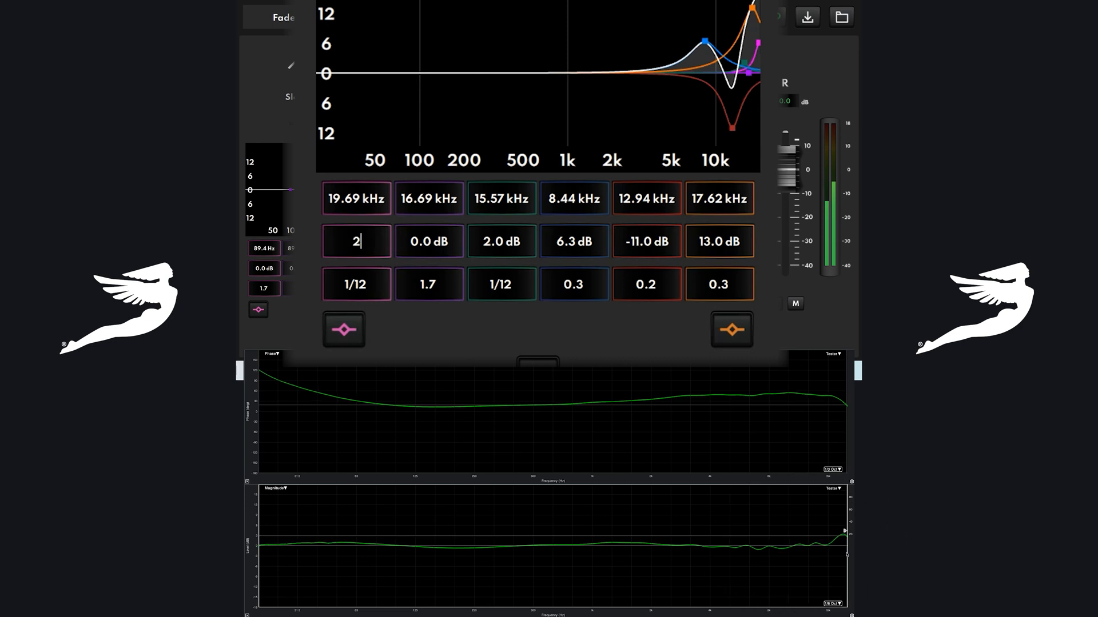
{"action": "key", "text": "Enter"}
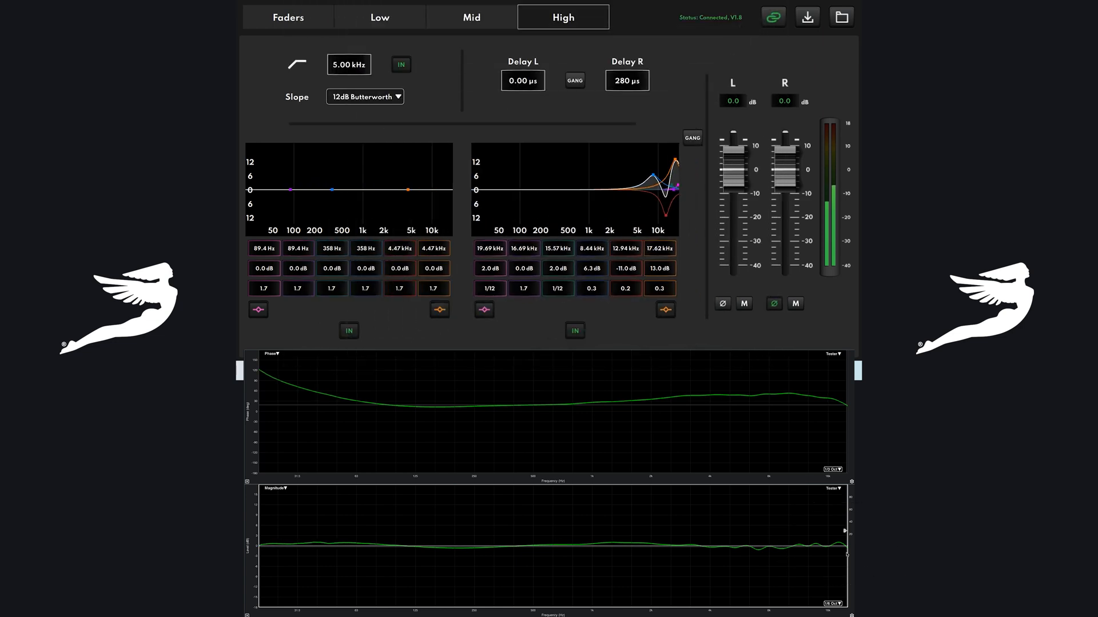
- Zero the first right high-band EQ gain to 0.0 dB and return to the Faders overview
{"action": "left_click", "coordinate": [490, 268]}
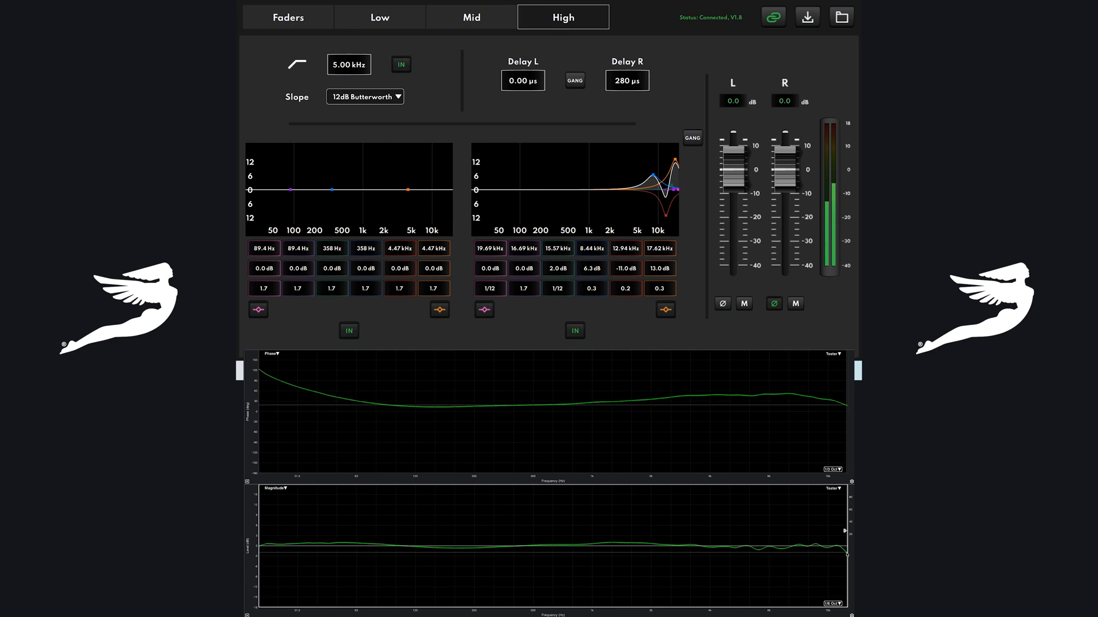
{"action": "left_click", "coordinate": [287, 17]}
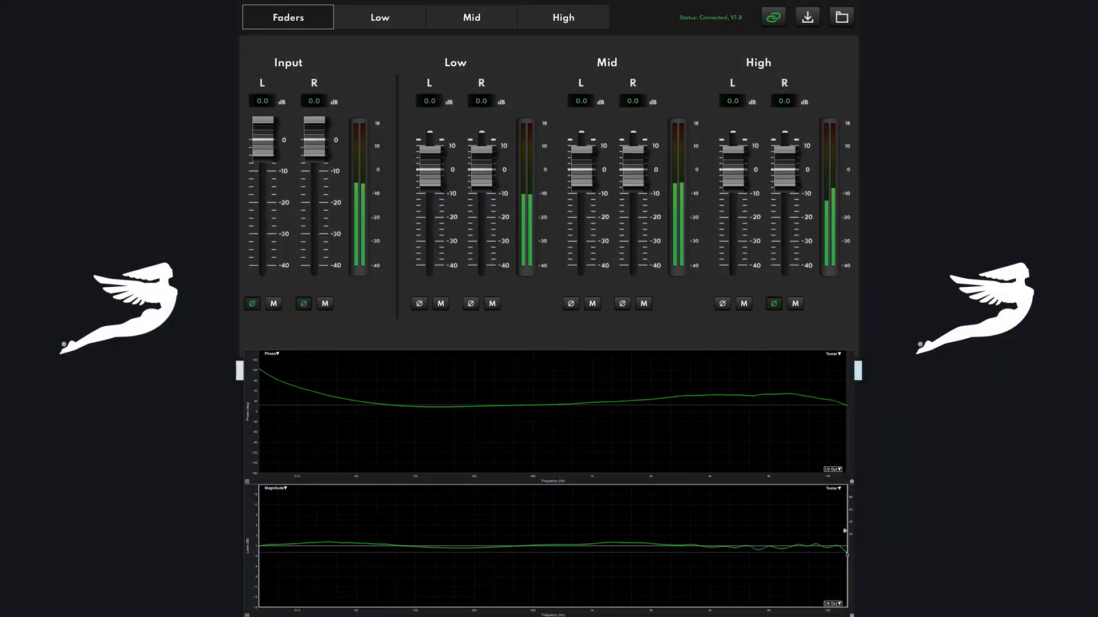
- Mute High R and Mid R, leaving Low R unmuted so only the low driver is measured
{"action": "left_click", "coordinate": [795, 303]}
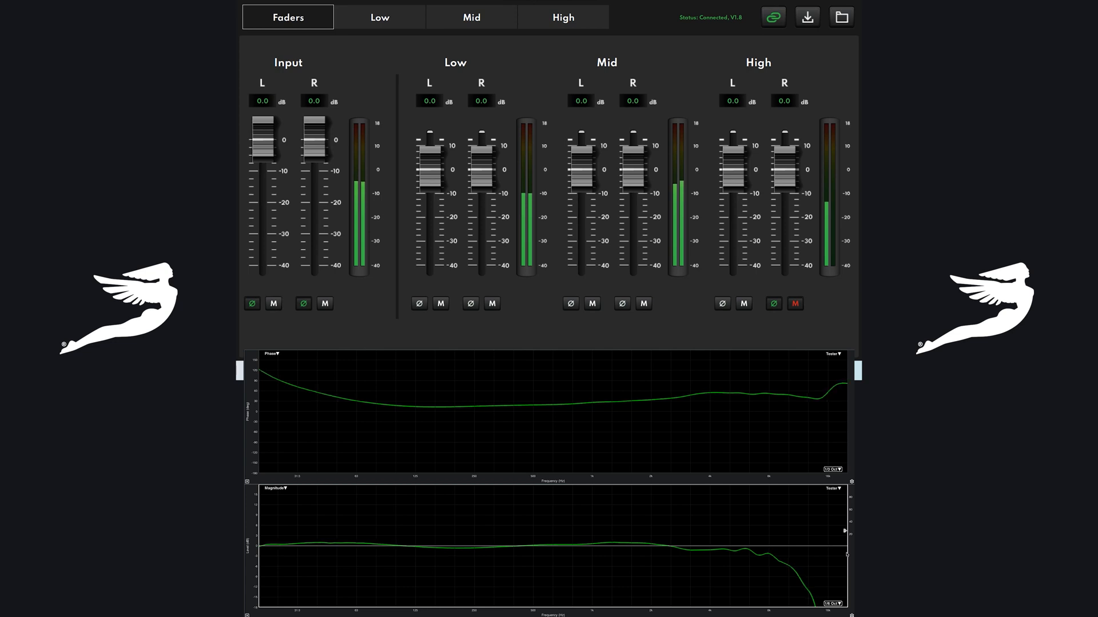
{"action": "left_click", "coordinate": [643, 304]}
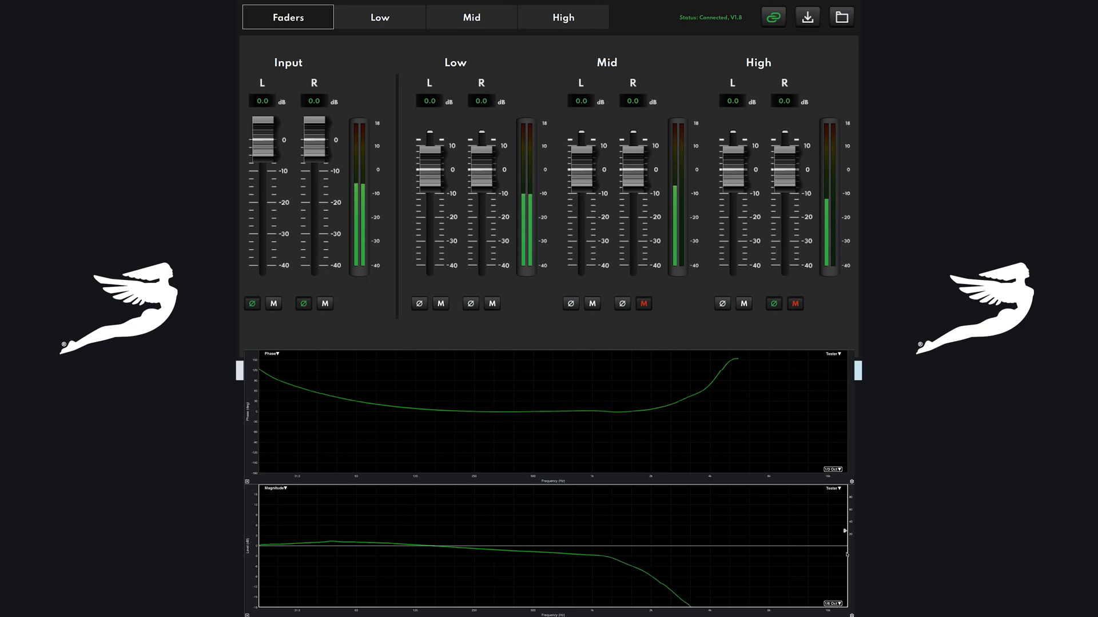
{"action": "left_click", "coordinate": [492, 304]}
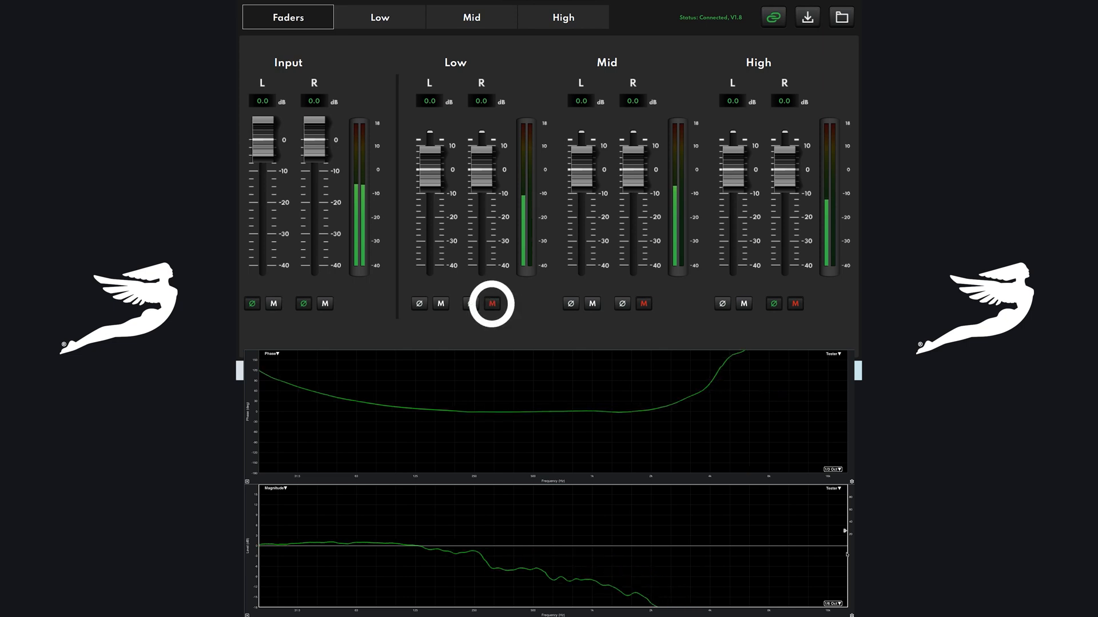
{"action": "left_click", "coordinate": [492, 303]}
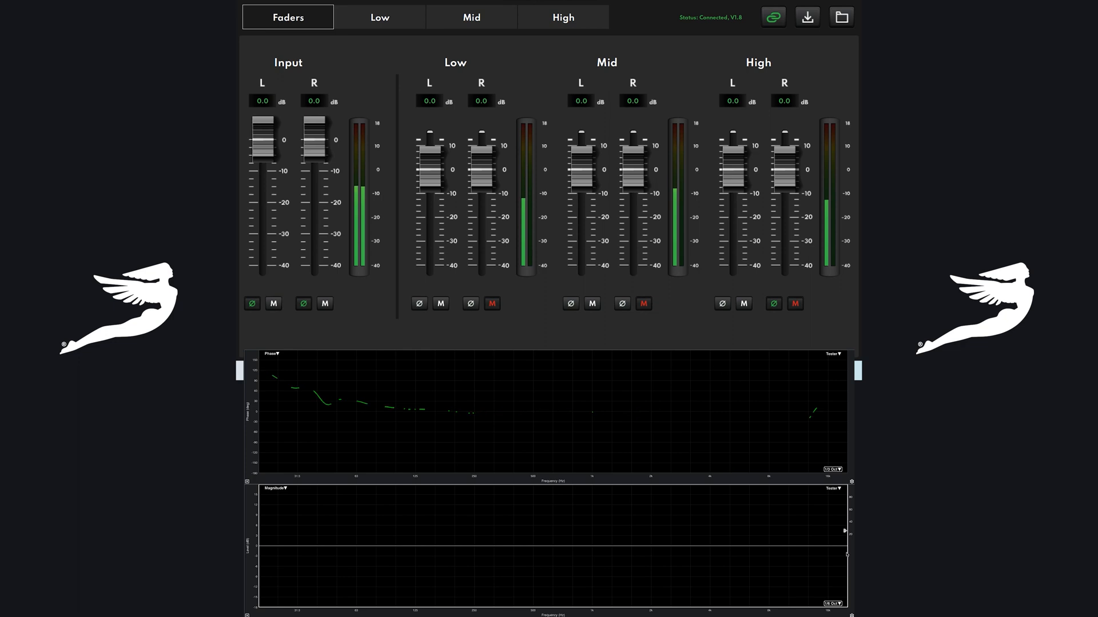
{"action": "left_click", "coordinate": [493, 303]}
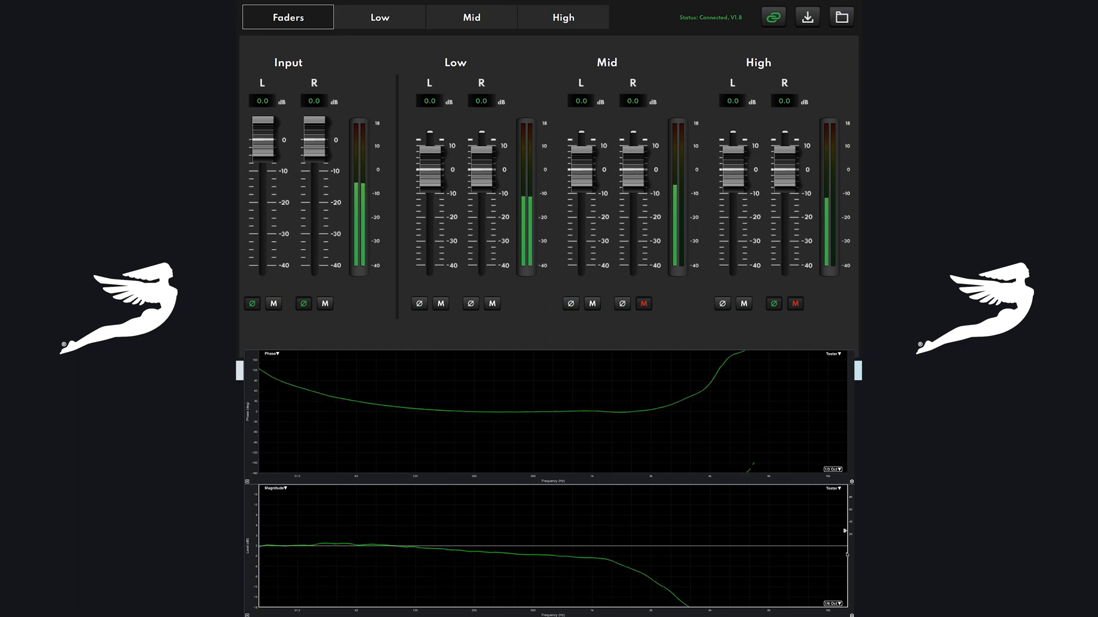
- Compare the low band's 1.6 kHz low-pass IN and OUT, leave it IN, and engage the low-band EQ
{"action": "left_click", "coordinate": [379, 17]}
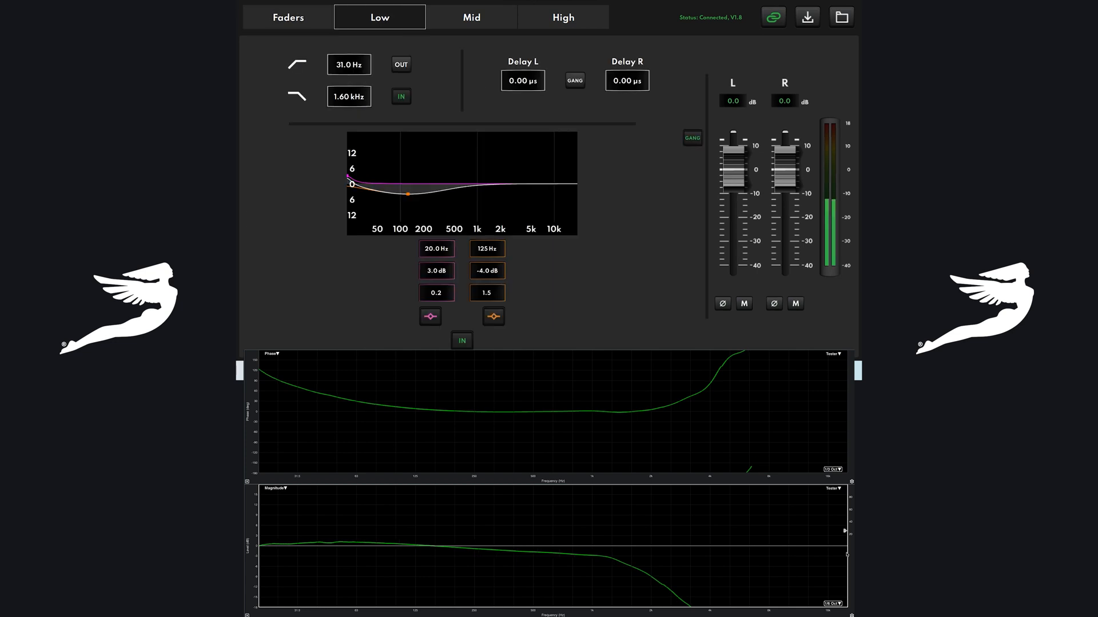
{"action": "left_click", "coordinate": [462, 340]}
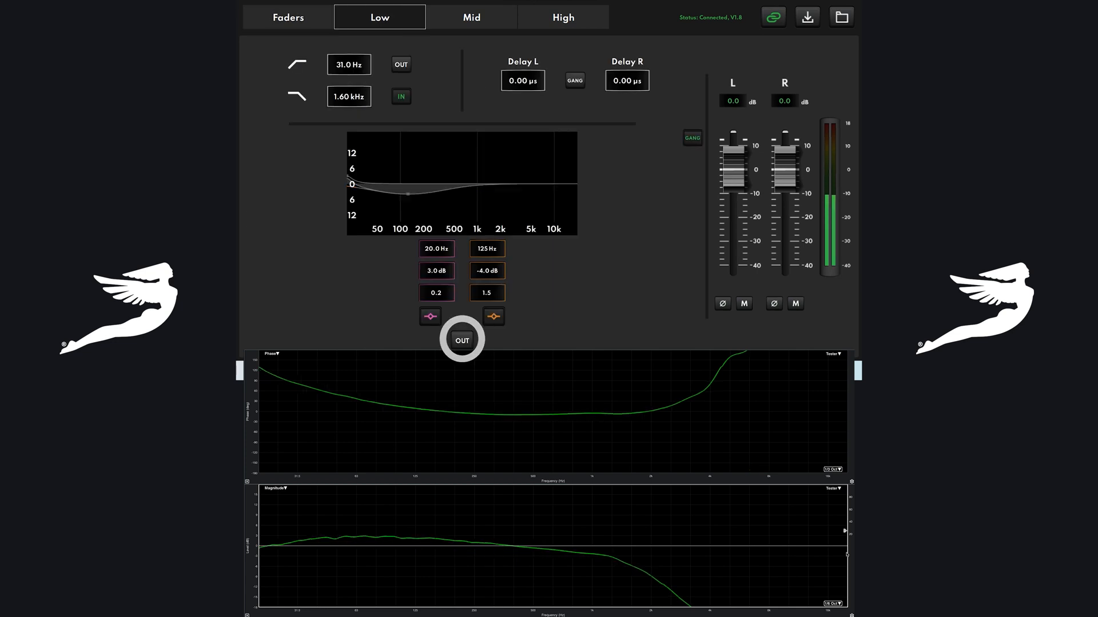
{"action": "left_click", "coordinate": [401, 97]}
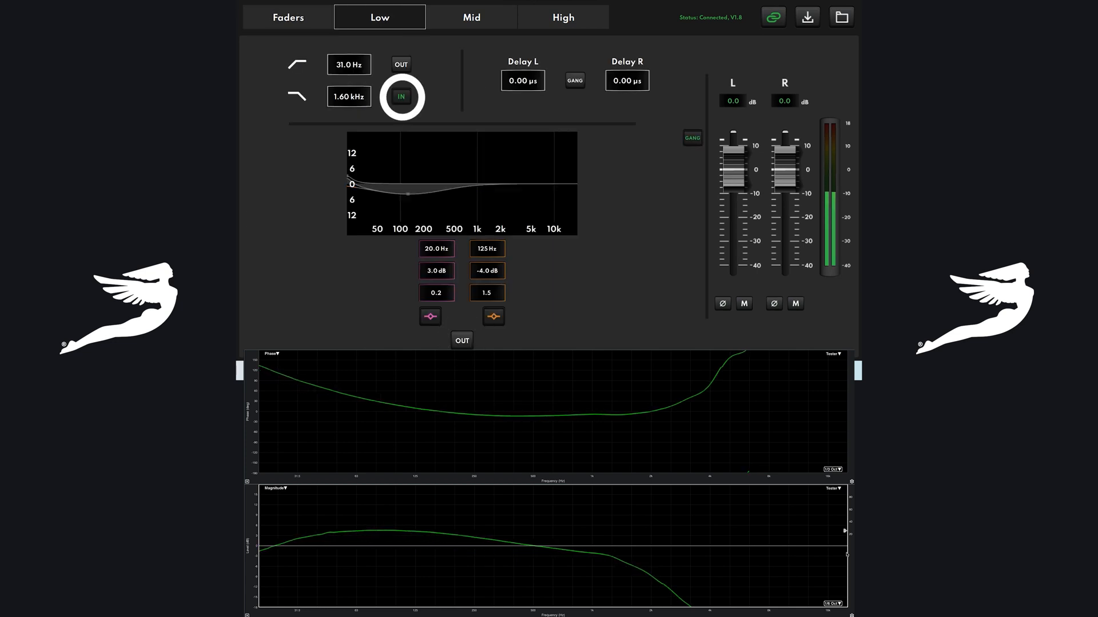
{"action": "left_click", "coordinate": [401, 96]}
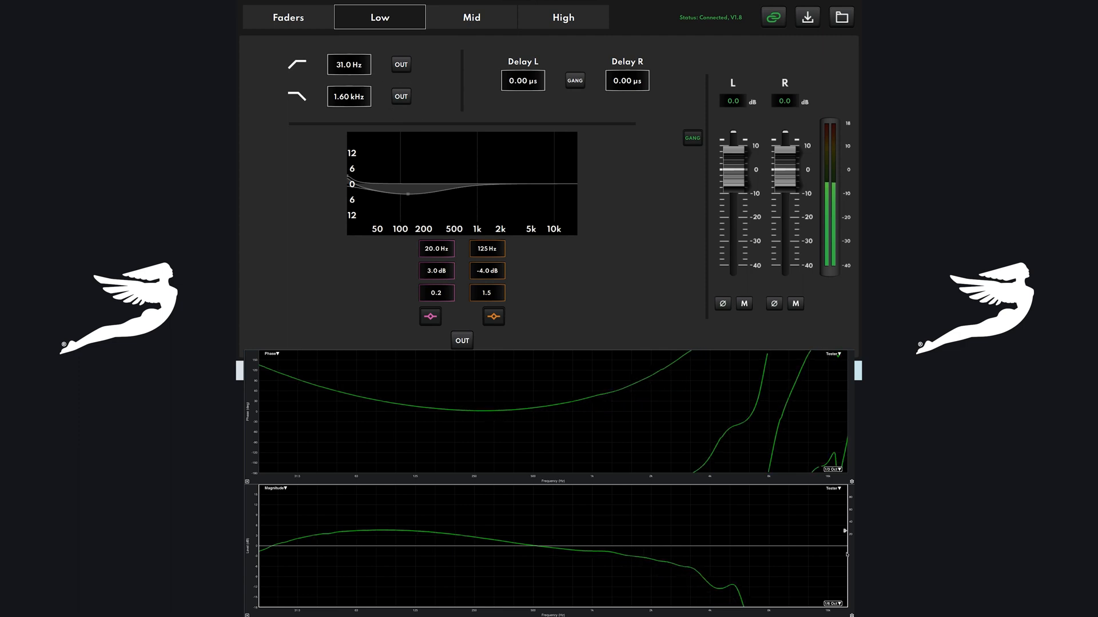
{"action": "left_click", "coordinate": [401, 96]}
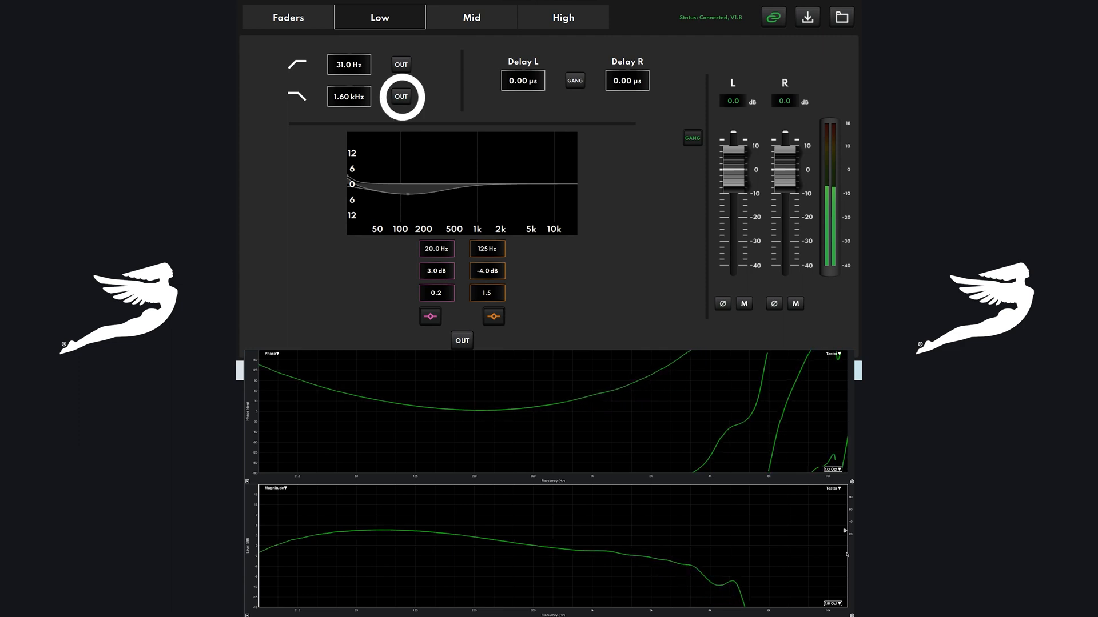
{"action": "left_click", "coordinate": [401, 96]}
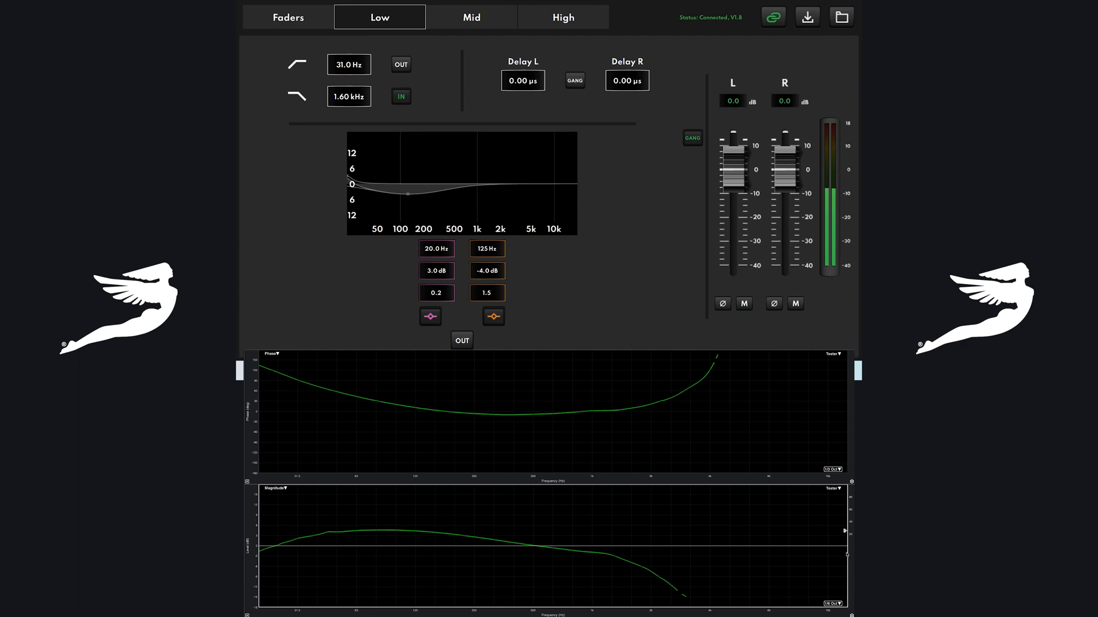
{"action": "left_click", "coordinate": [461, 341]}
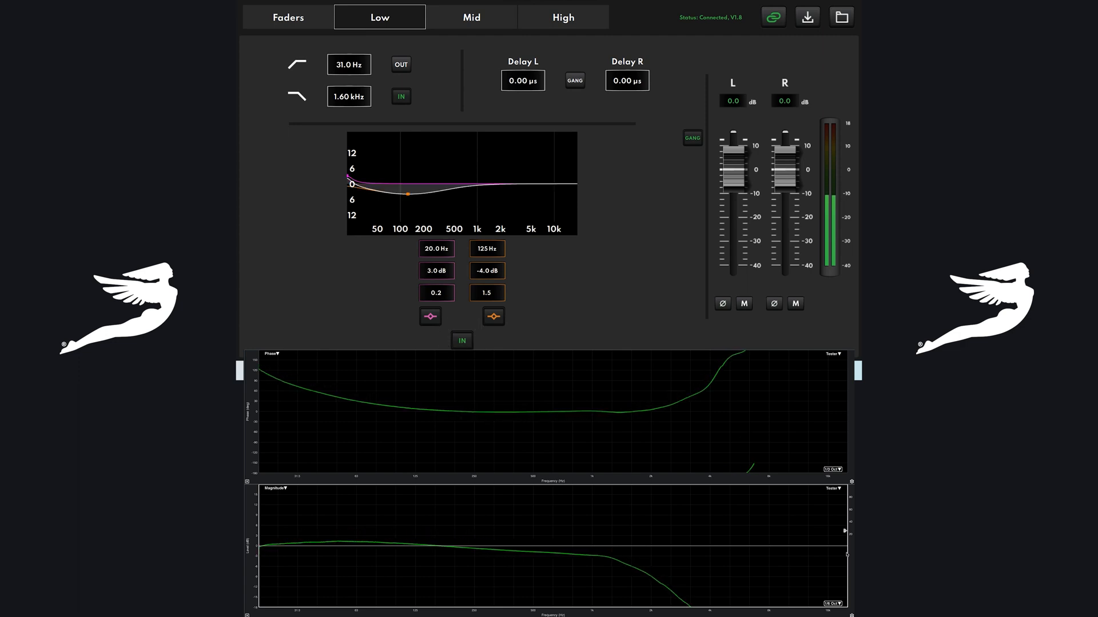
- Mute the low band output so it drops out of the measurement
{"action": "left_click", "coordinate": [472, 17]}
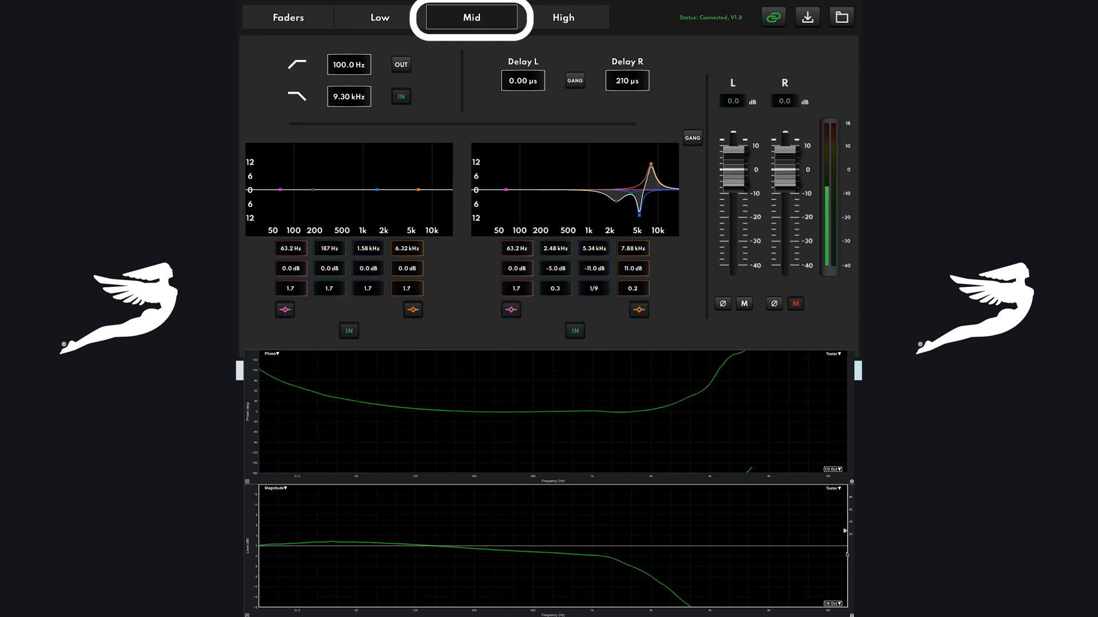
{"action": "left_click", "coordinate": [379, 17]}
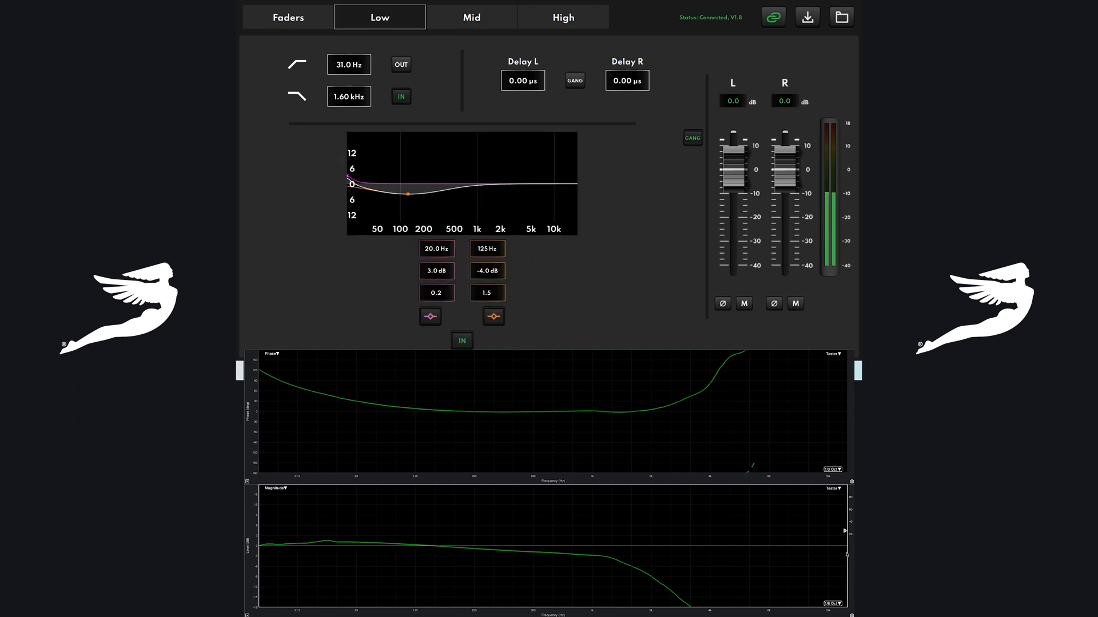
{"action": "left_click", "coordinate": [796, 304]}
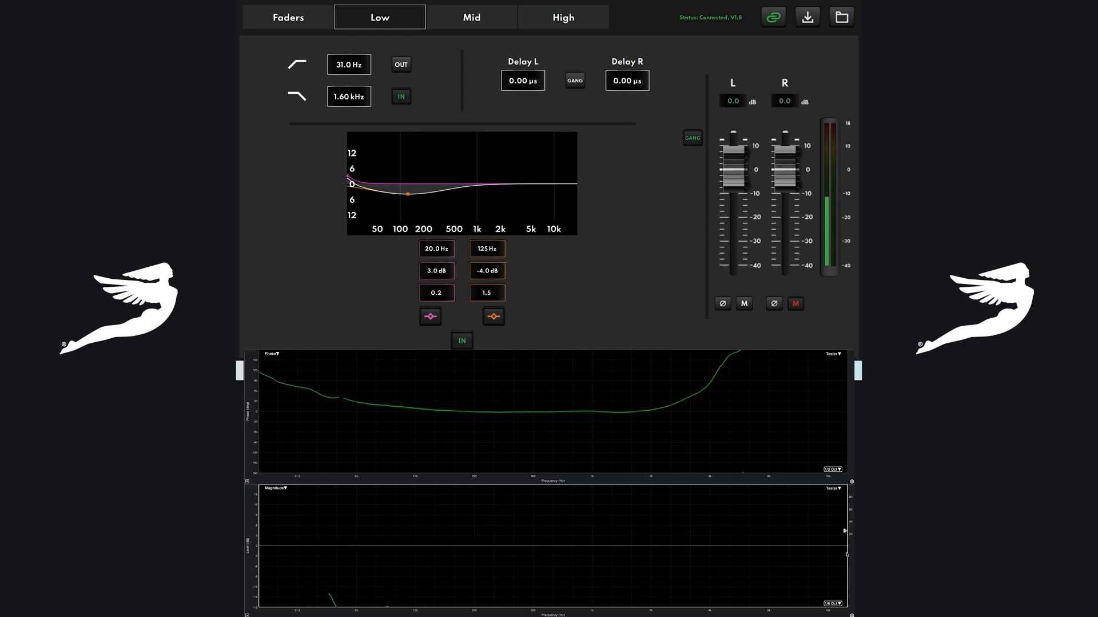
{"action": "left_click", "coordinate": [471, 16]}
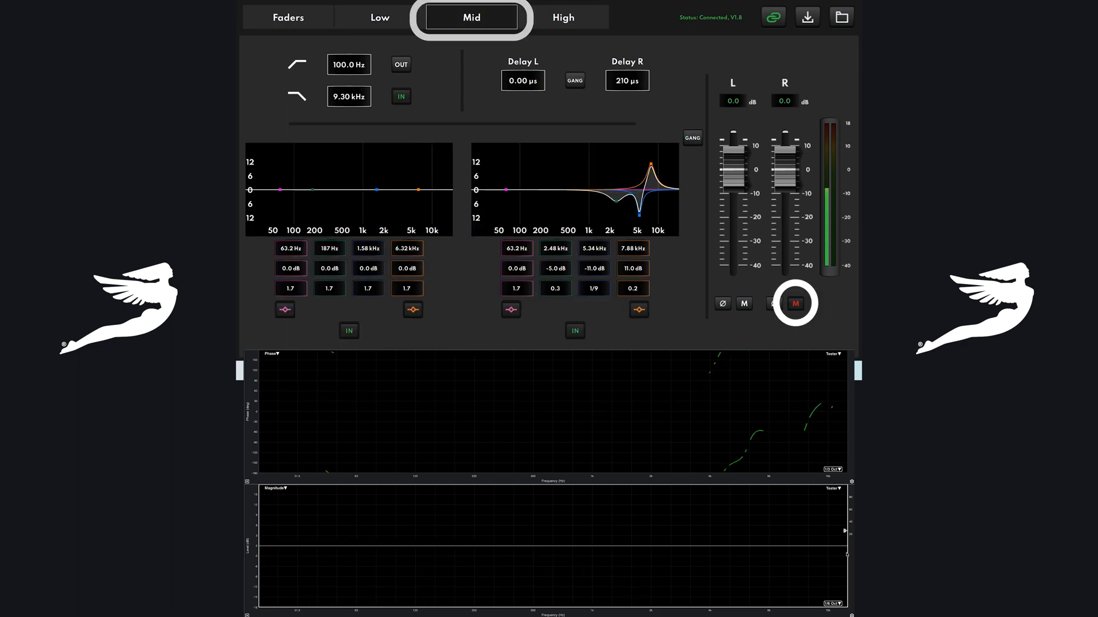
- Unmute the mid band and bypass its second right EQ to measure the raw mid driver
{"action": "left_click", "coordinate": [795, 304]}
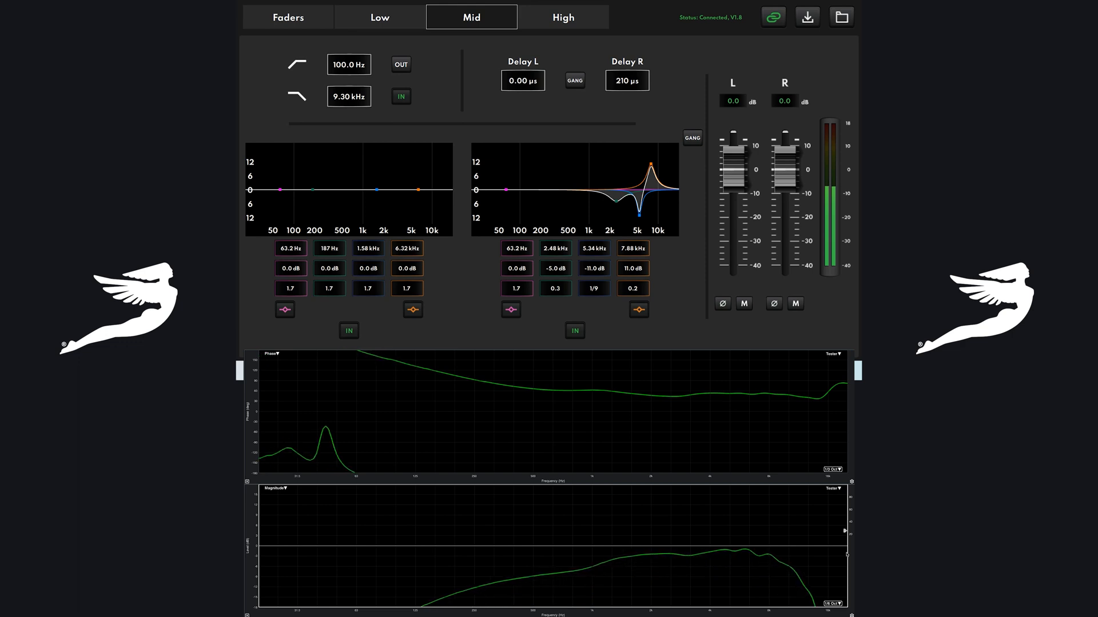
{"action": "left_click", "coordinate": [575, 331]}
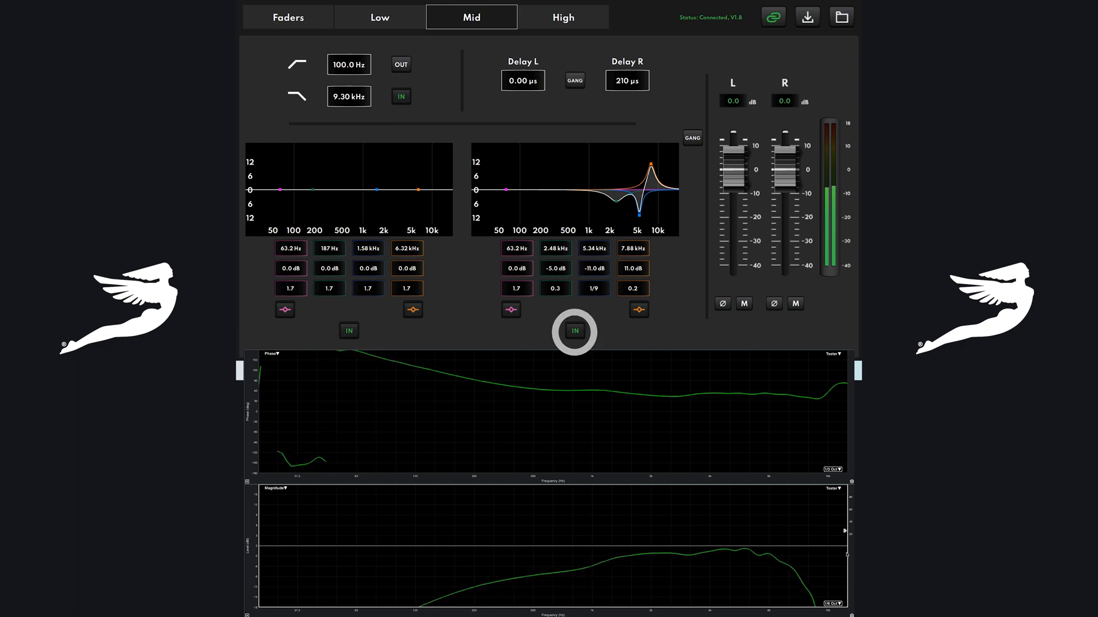
{"action": "left_click", "coordinate": [574, 331]}
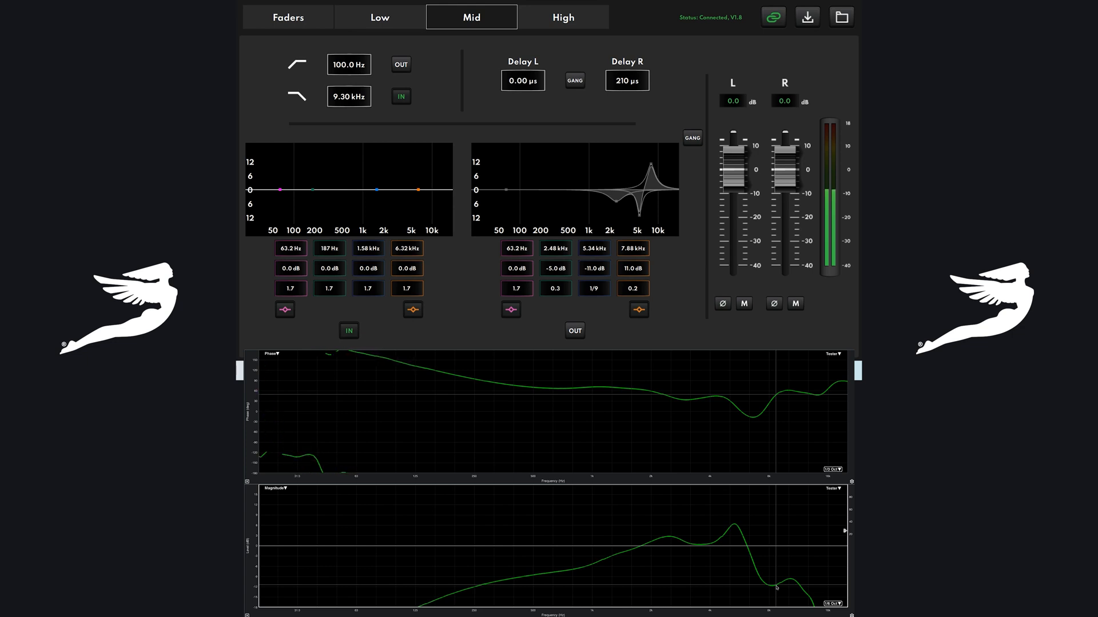
{"action": "left_click", "coordinate": [562, 17]}
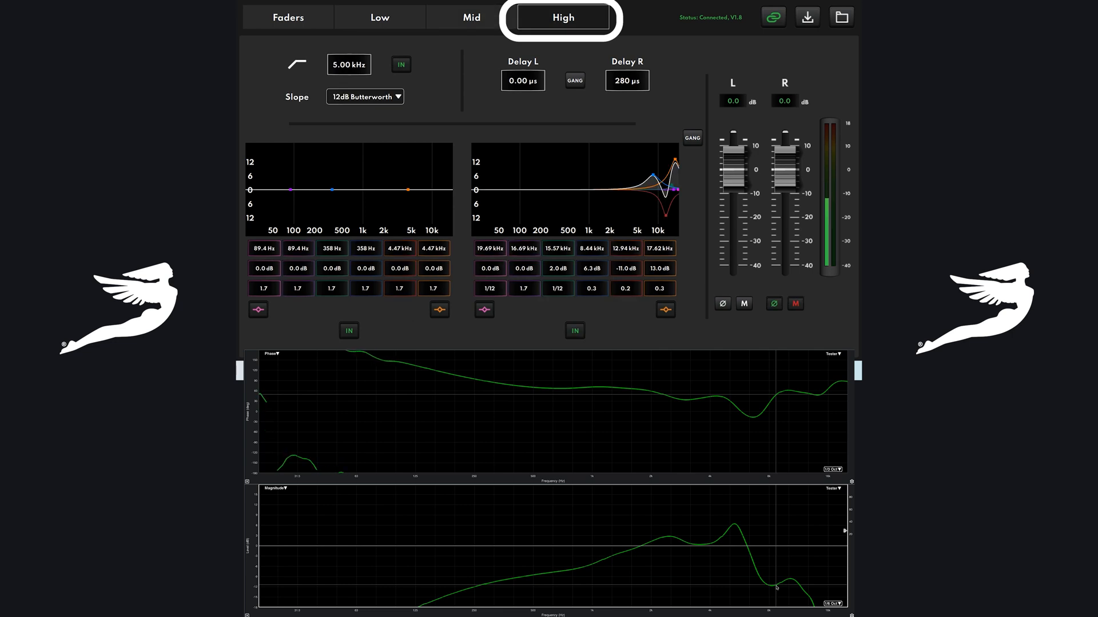
- Bypass the high band's second EQ, mute Mid R and unmute High R to measure the raw high driver alone
{"action": "left_click", "coordinate": [575, 331]}
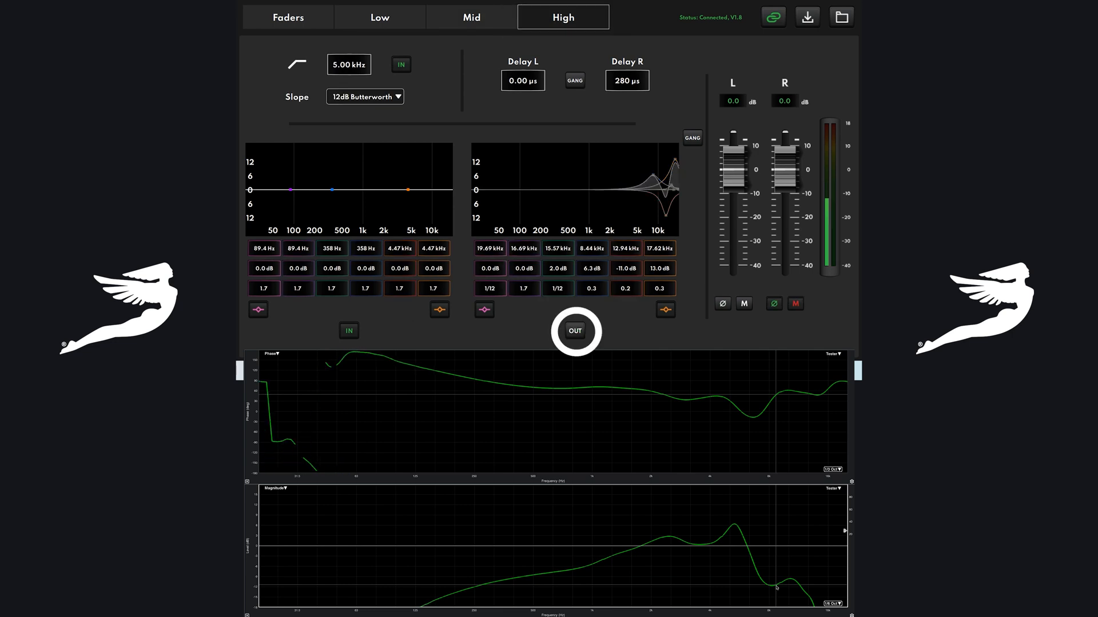
{"action": "left_click", "coordinate": [288, 17]}
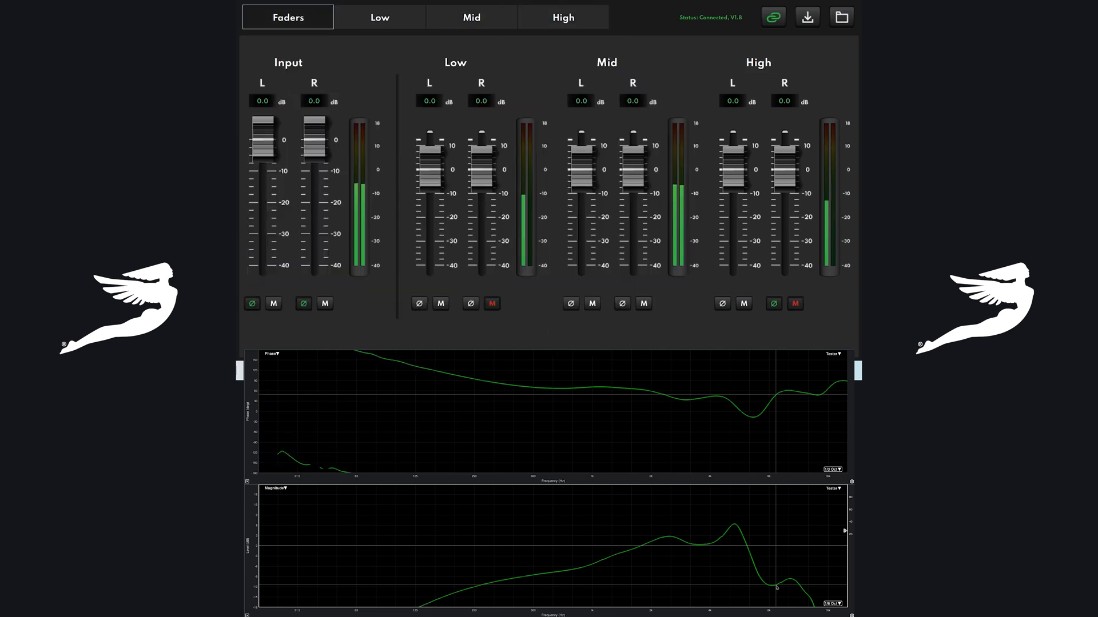
{"action": "left_click", "coordinate": [643, 304]}
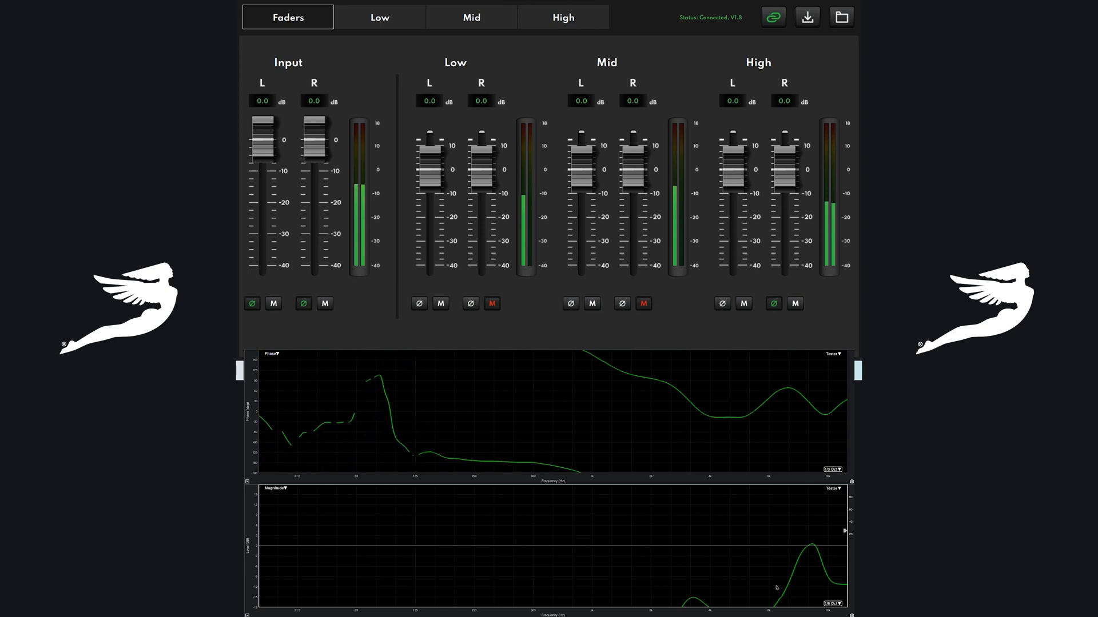
{"action": "left_click", "coordinate": [563, 17]}
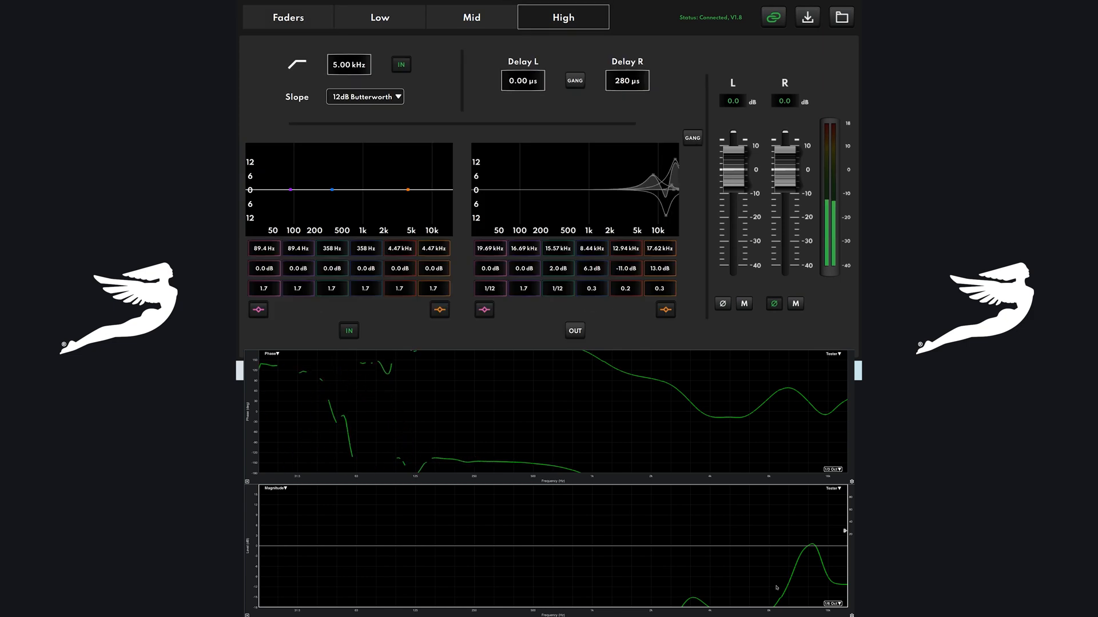
- Re-engage the high band's EQ to correct the tweeter, then move to the Mid band page
{"action": "left_click", "coordinate": [574, 331]}
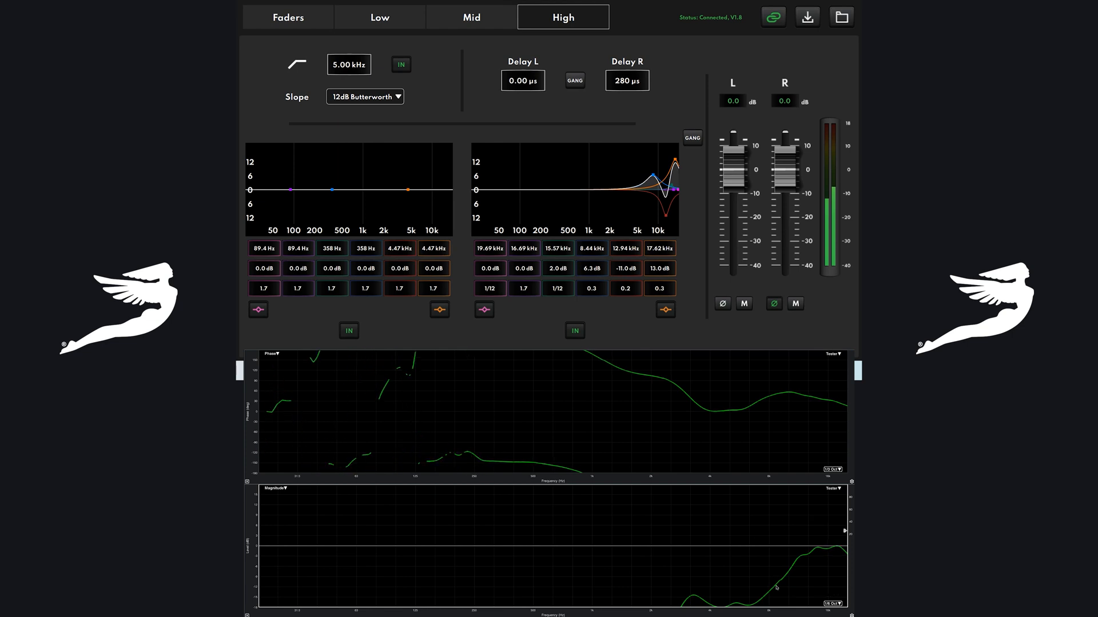
{"action": "left_click", "coordinate": [627, 80]}
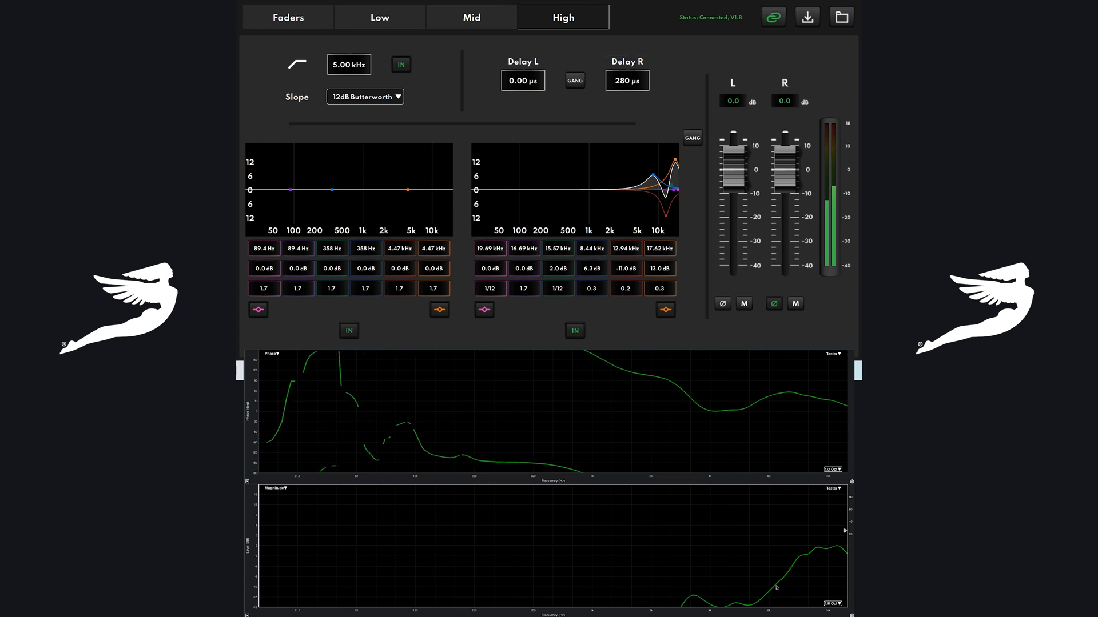
{"action": "left_click", "coordinate": [471, 17]}
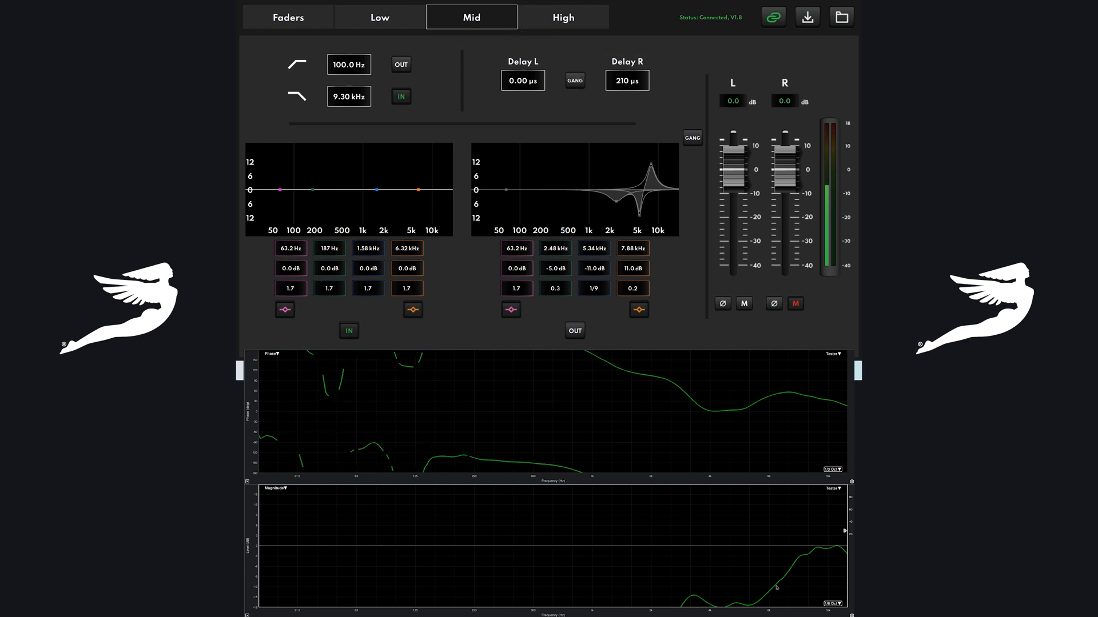
- Unmute the mid and low bands with mid EQ in for a flat response, then bring up the restore-config chooser
{"action": "left_click", "coordinate": [795, 303]}
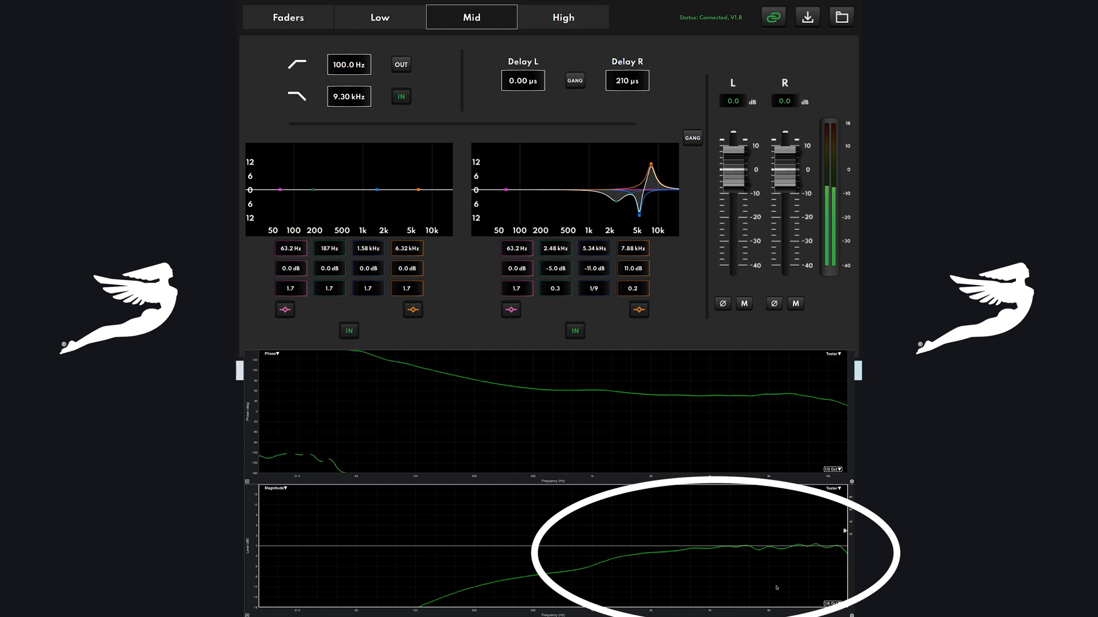
{"action": "left_click", "coordinate": [379, 16]}
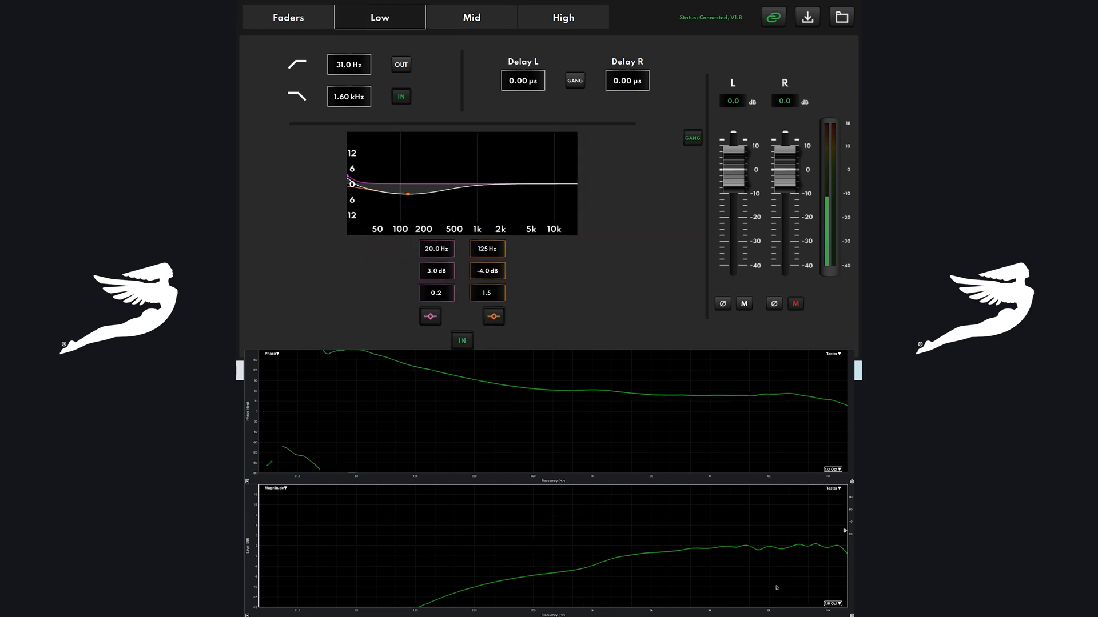
{"action": "left_click", "coordinate": [795, 304]}
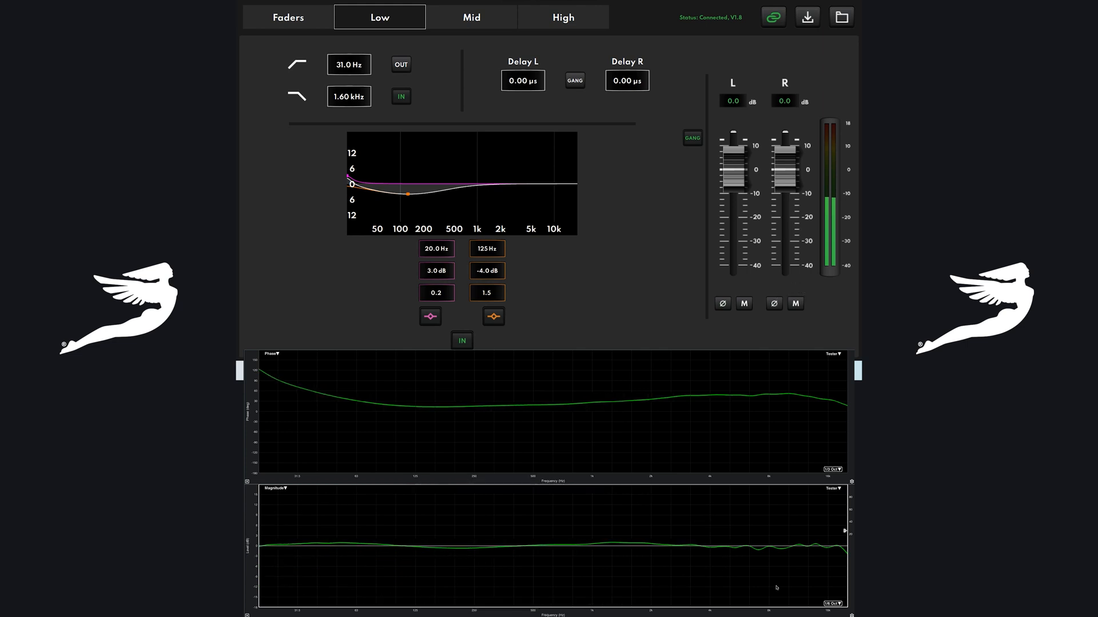
{"action": "left_click", "coordinate": [839, 17]}
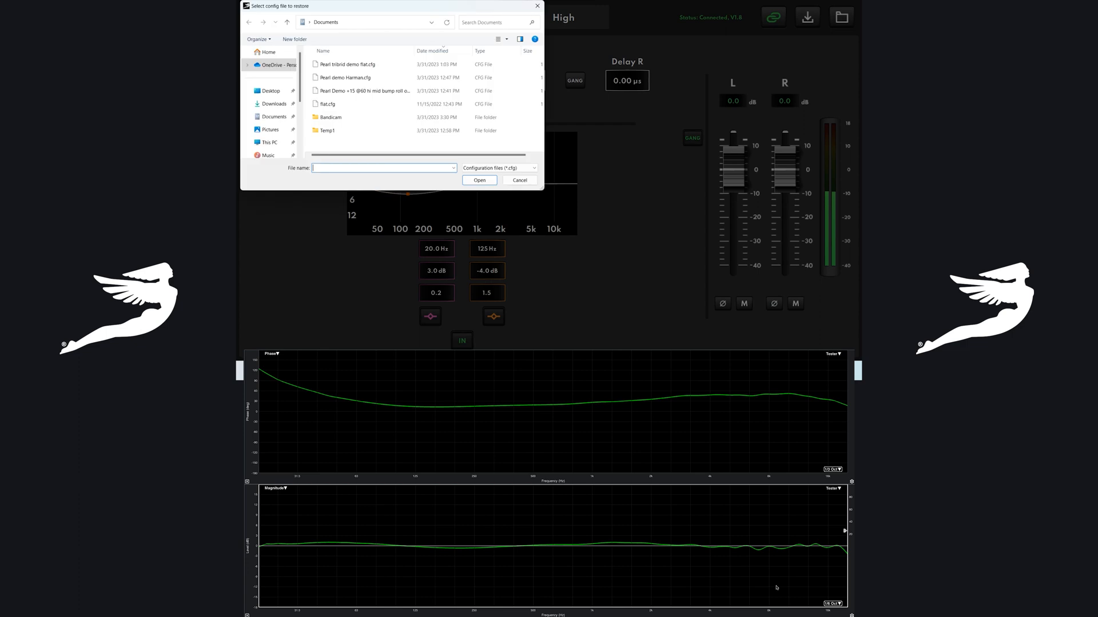
- Restore flat.cfg onto the earpiece
{"action": "left_click", "coordinate": [326, 103]}
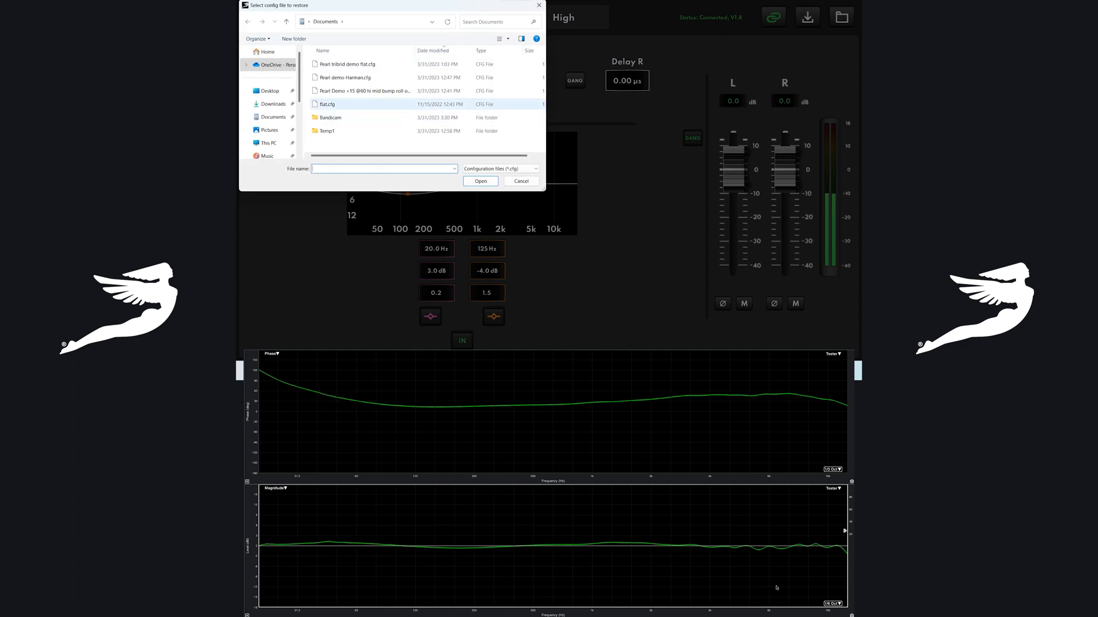
{"action": "left_click", "coordinate": [327, 104]}
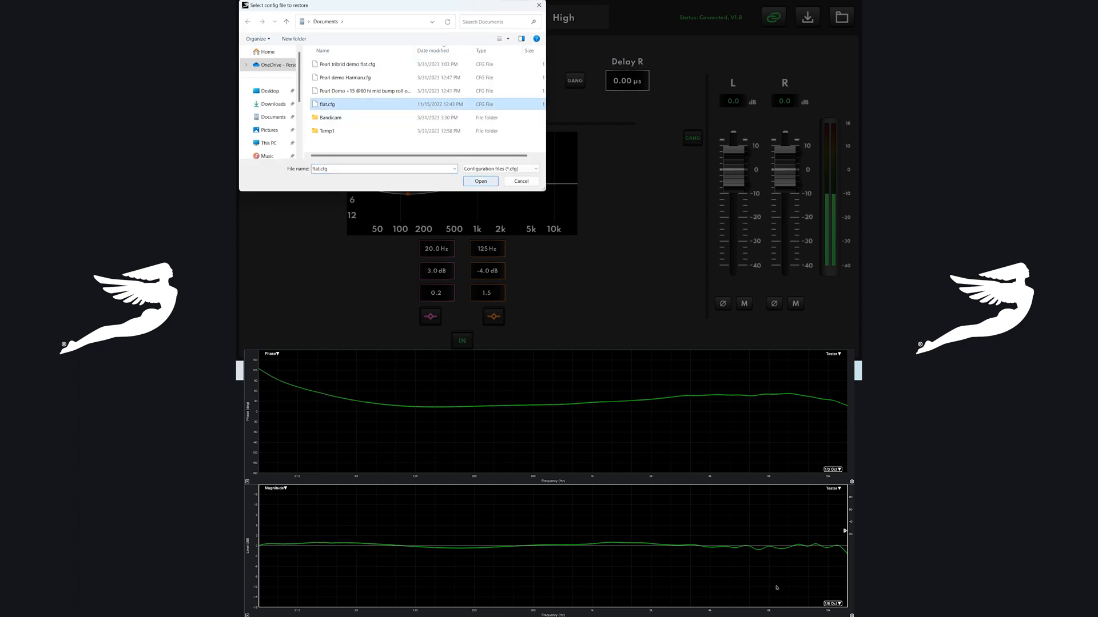
{"action": "left_click", "coordinate": [480, 181]}
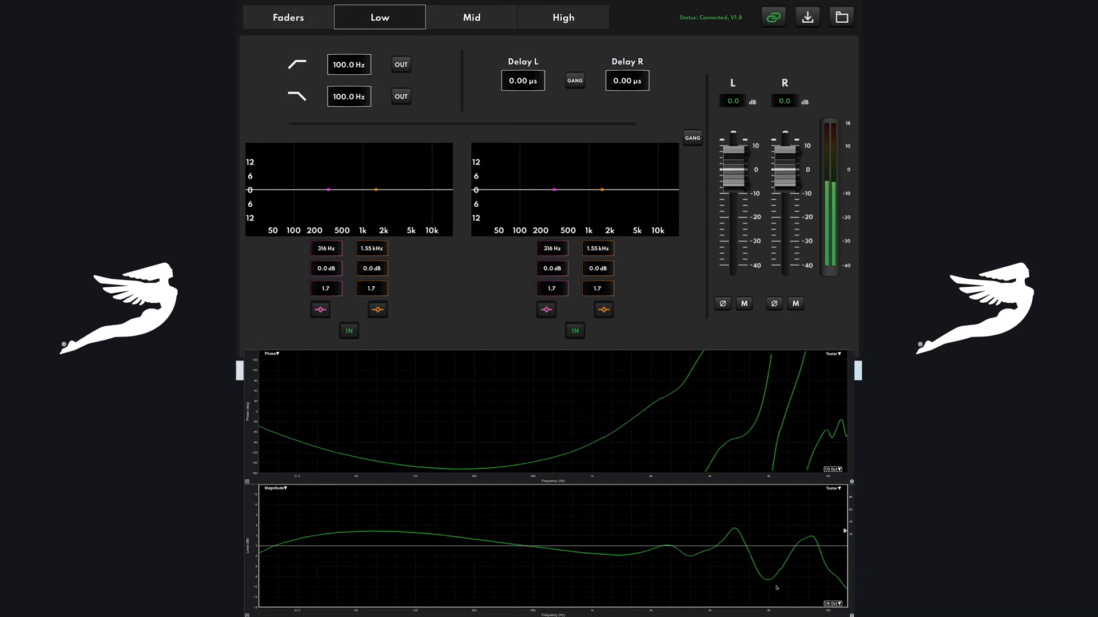
- Restore the Pearl tribrid demo flat.cfg config onto the earpiece
{"action": "left_click", "coordinate": [840, 16]}
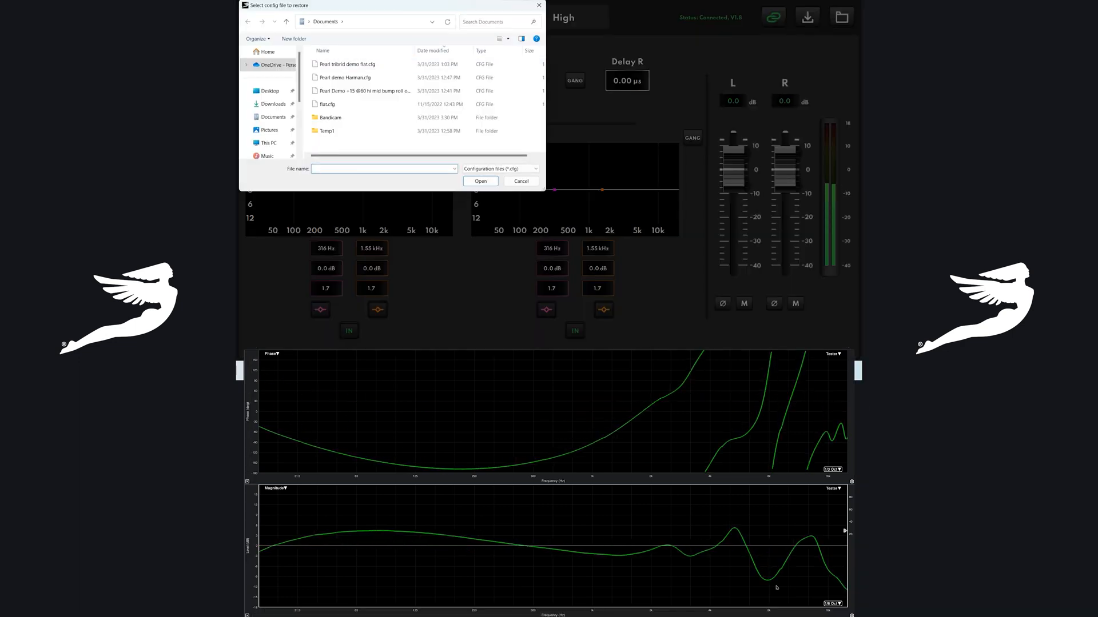
{"action": "left_click", "coordinate": [345, 64]}
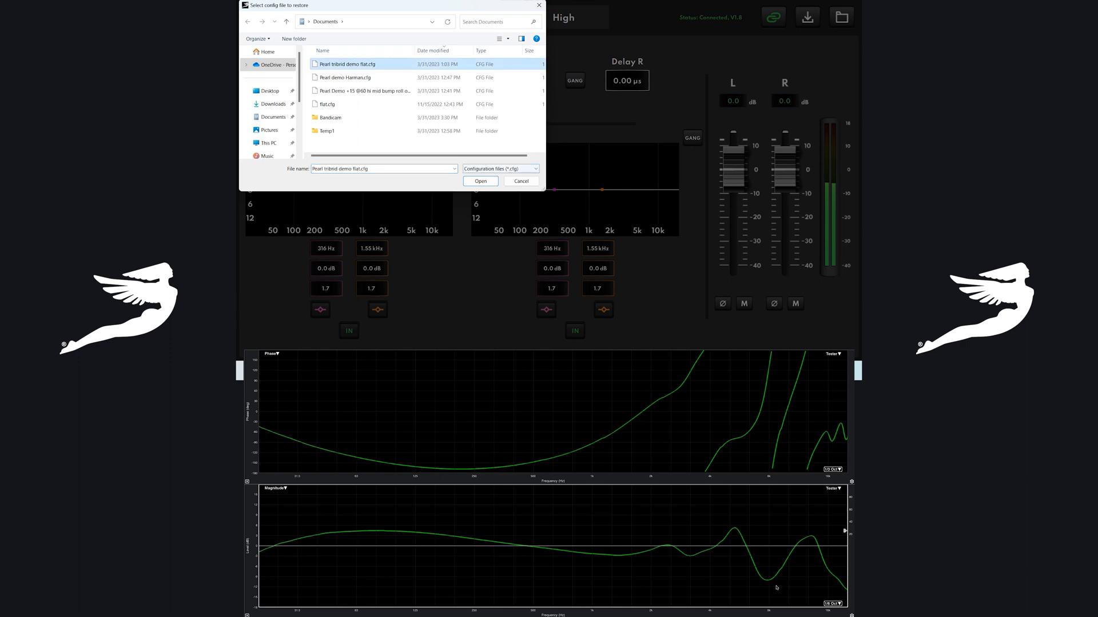
{"action": "left_click", "coordinate": [480, 181]}
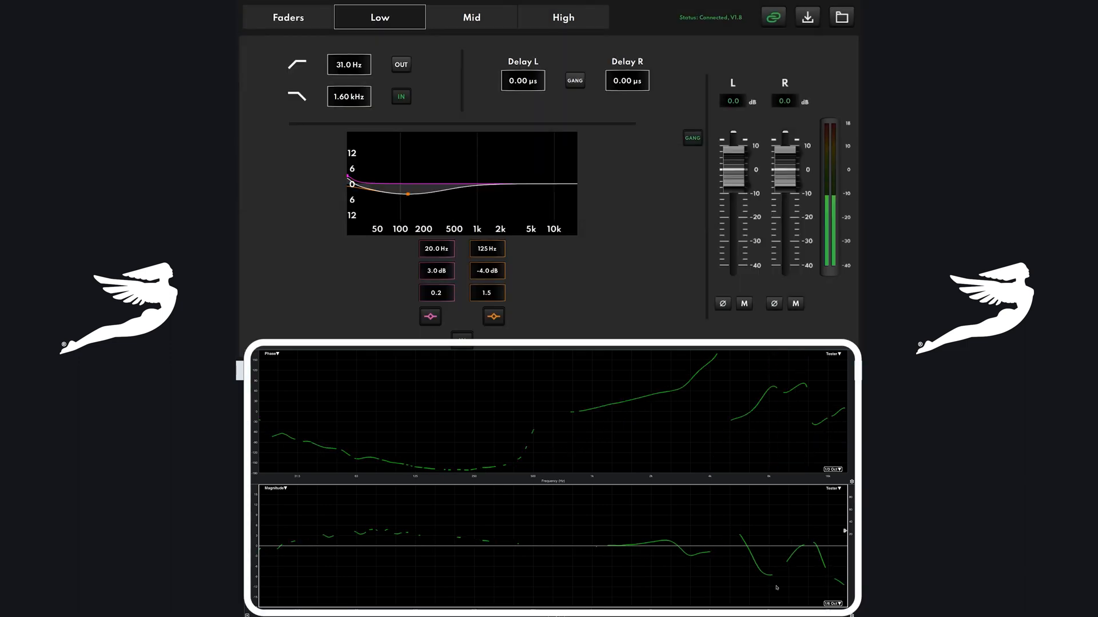
{"action": "left_click", "coordinate": [462, 340]}
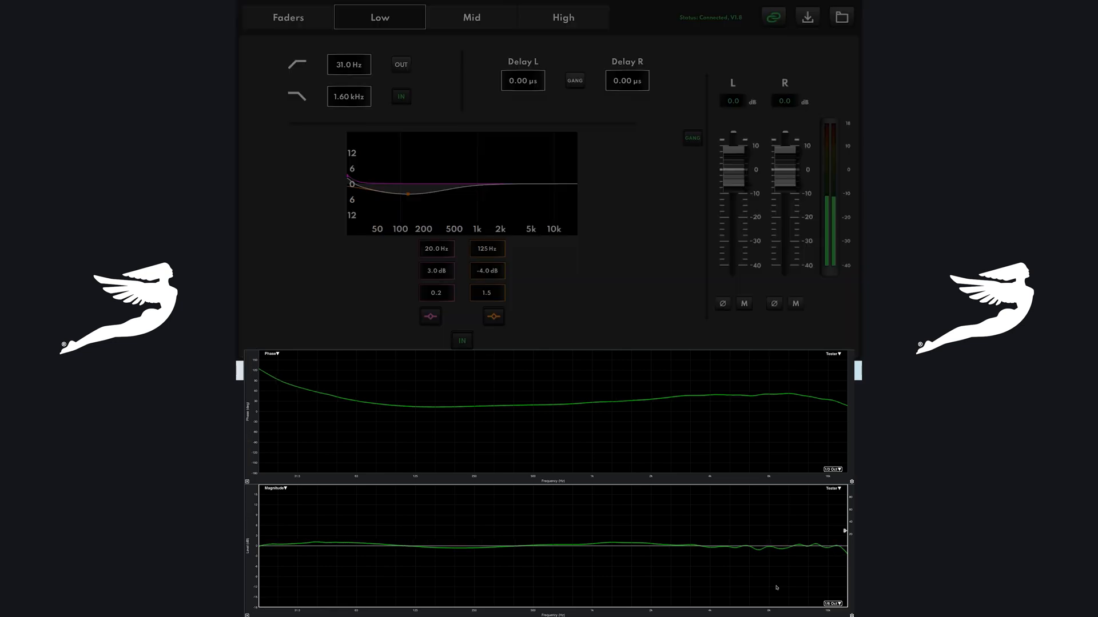
- Restore the Pearl demo Harman.cfg config, giving the measured response a bass boost
{"action": "left_click", "coordinate": [839, 16]}
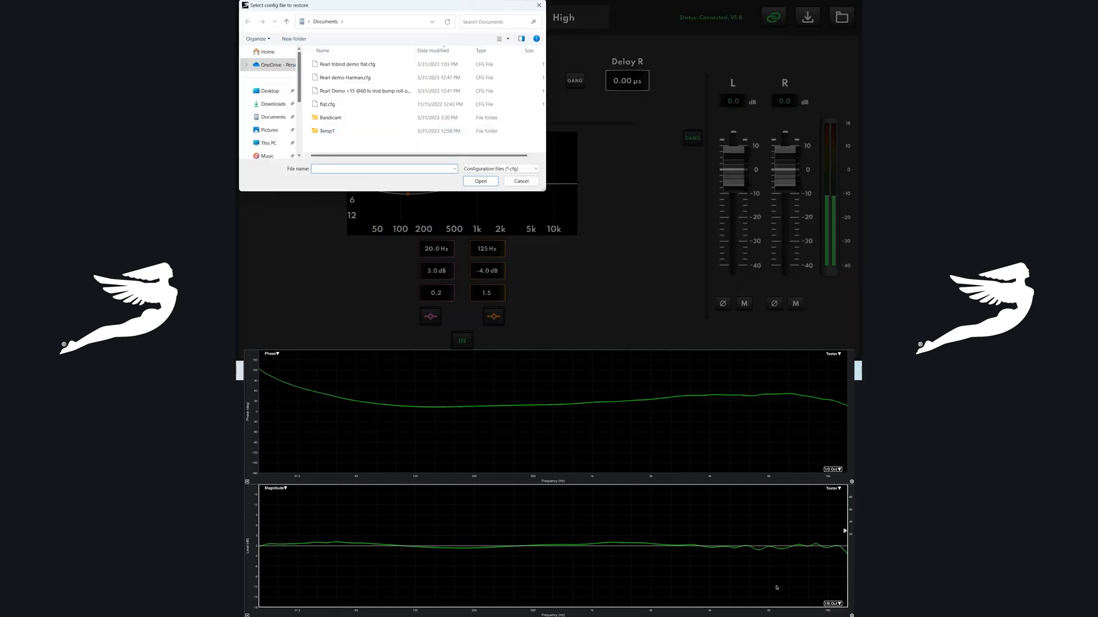
{"action": "left_click", "coordinate": [344, 77]}
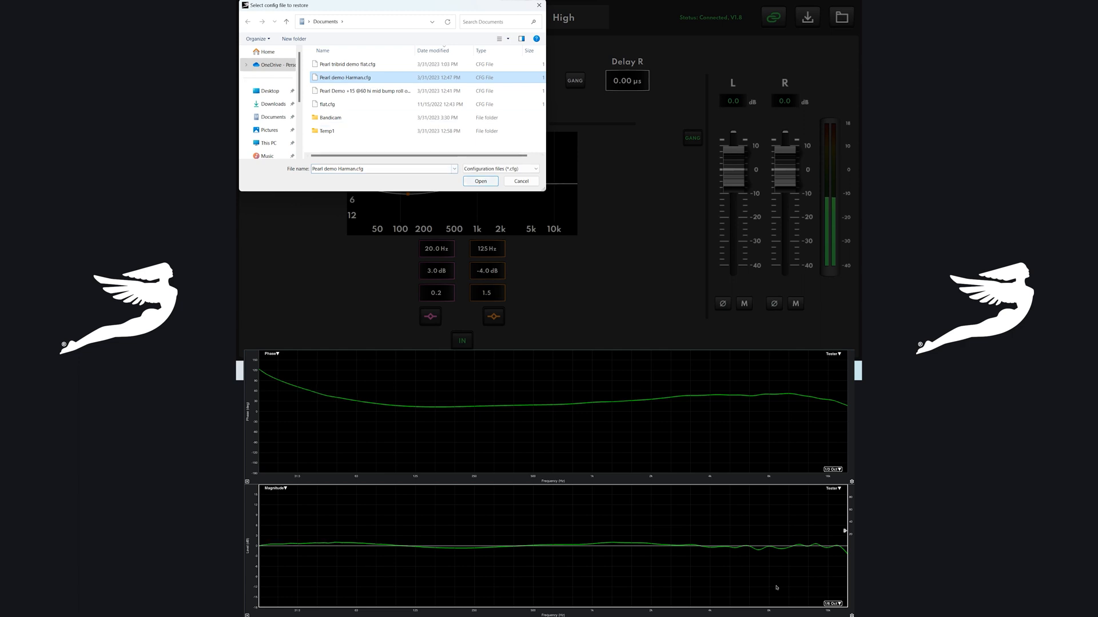
{"action": "left_click", "coordinate": [481, 180]}
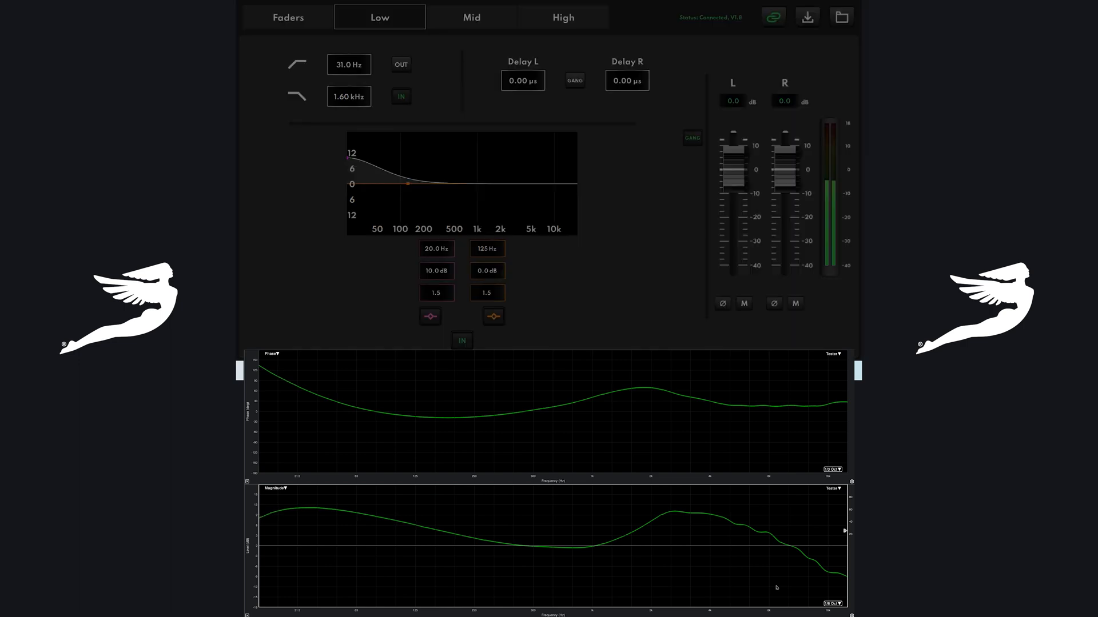
- Close the crossover control app, leaving the desktop showing
{"action": "left_click", "coordinate": [840, 16]}
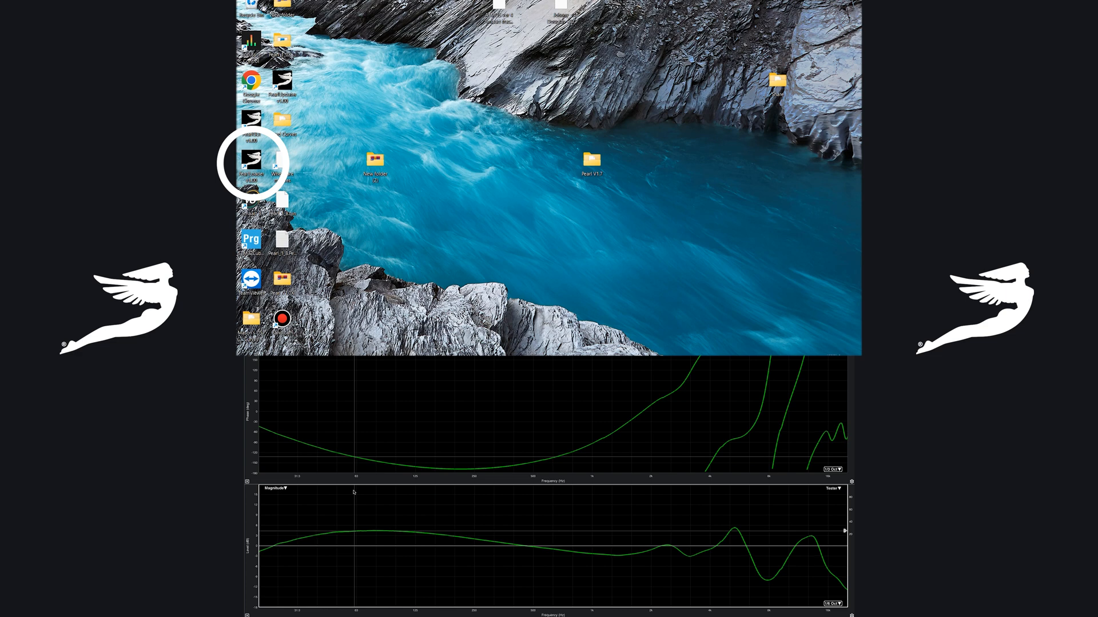
- Launch Pearl Loader and connect to the earpiece so it reports Connected, V1.8
{"action": "double_click", "coordinate": [250, 163]}
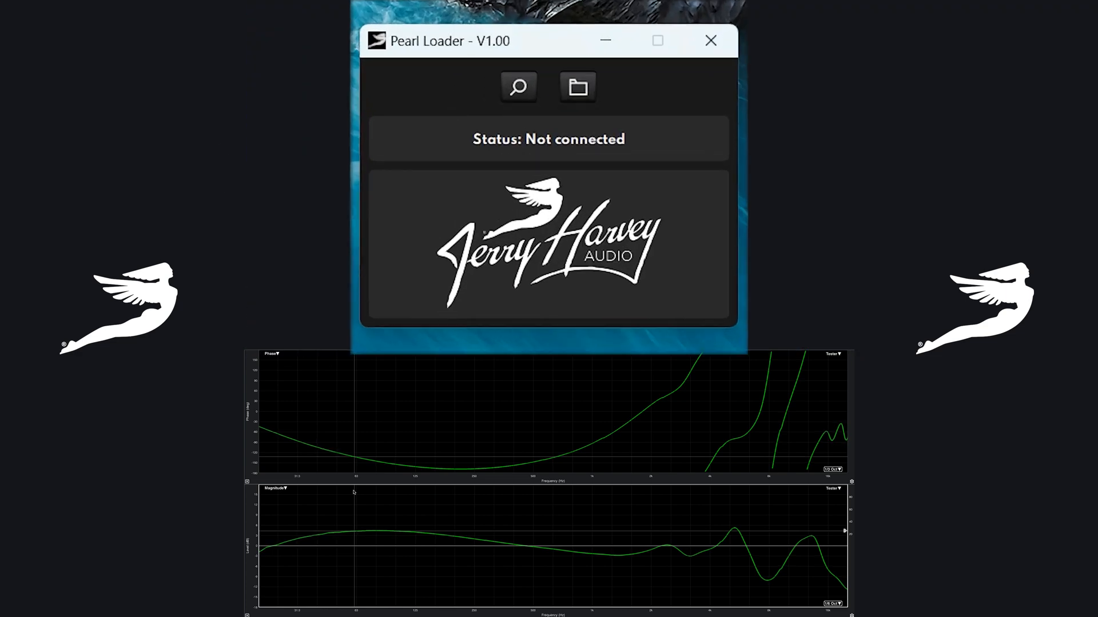
{"action": "left_click", "coordinate": [519, 88]}
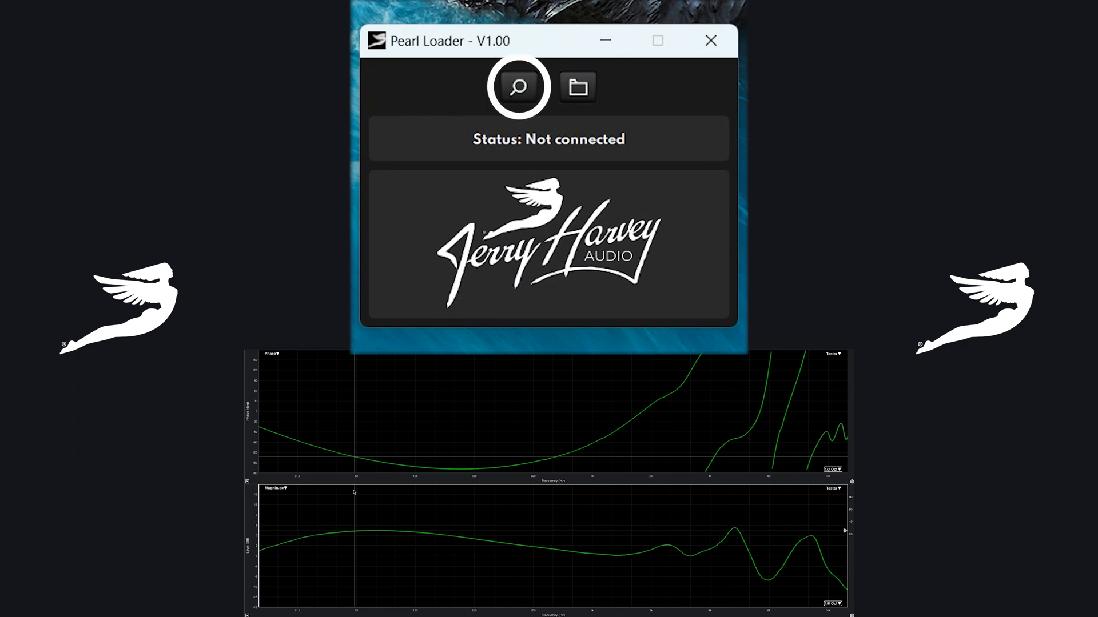
{"action": "left_click", "coordinate": [519, 87]}
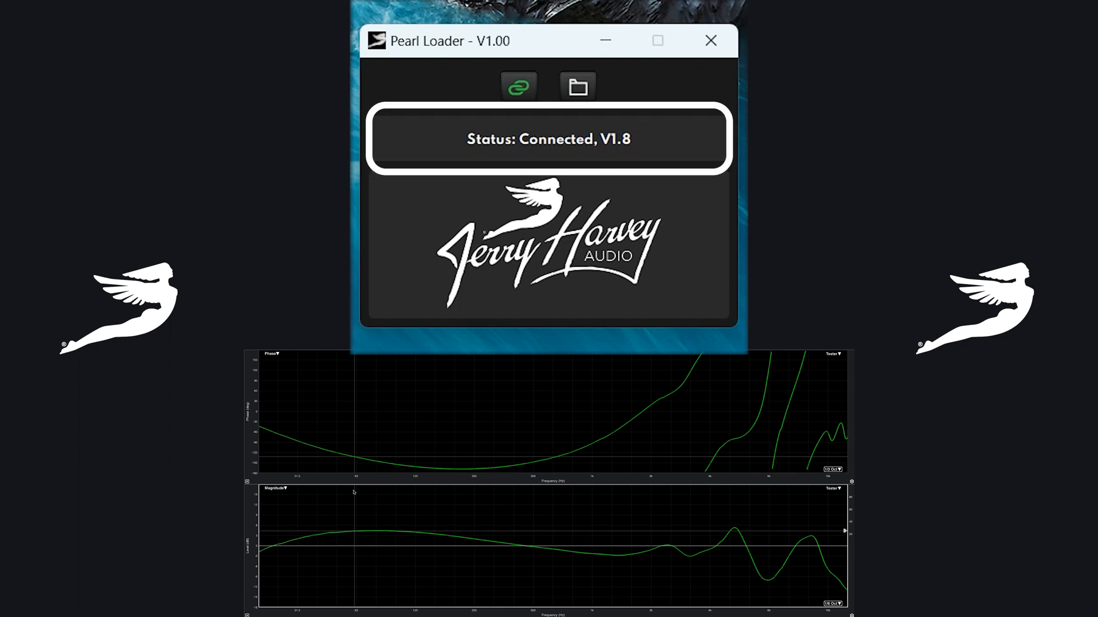
- Recall the Pearl tribrid demo flat.cfg config onto the earpiece
{"action": "left_click", "coordinate": [577, 88]}
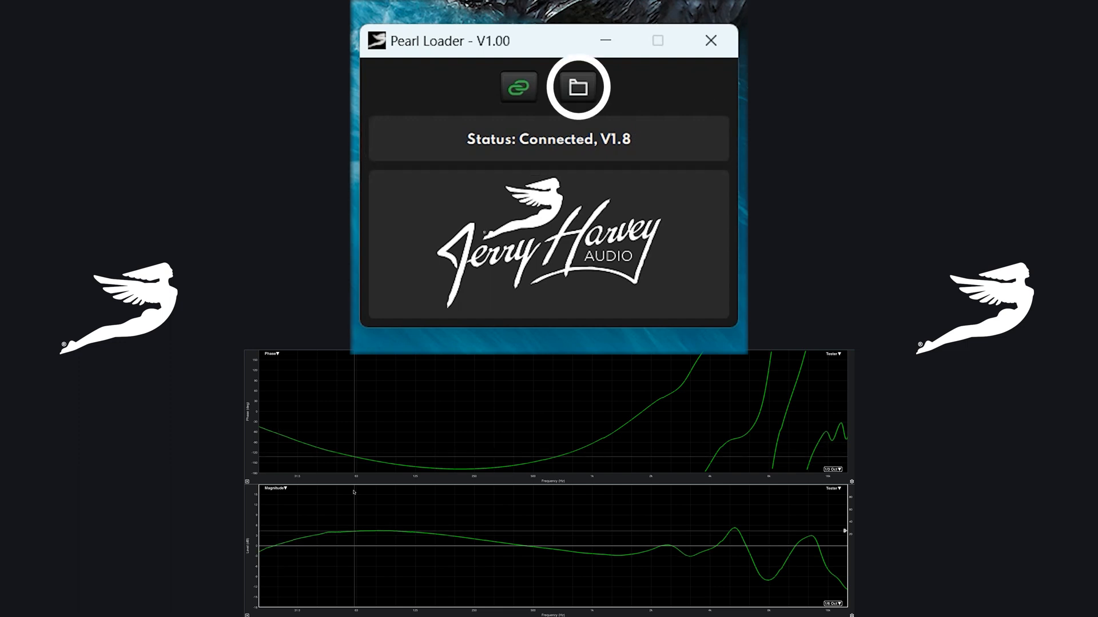
{"action": "left_click", "coordinate": [575, 88]}
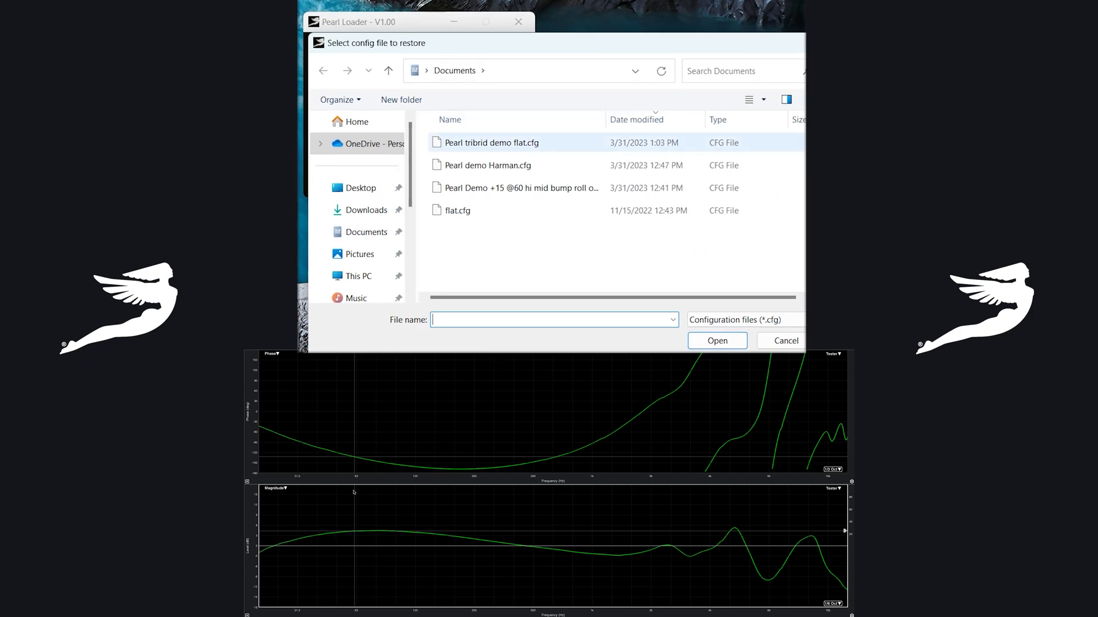
{"action": "left_click", "coordinate": [490, 143]}
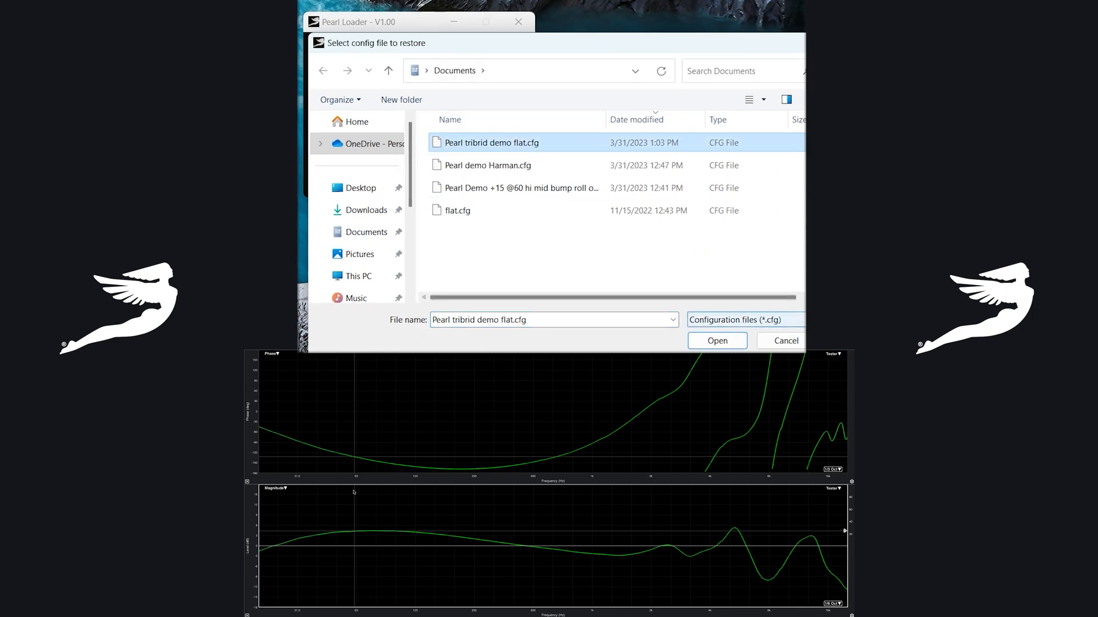
{"action": "left_click", "coordinate": [716, 340]}
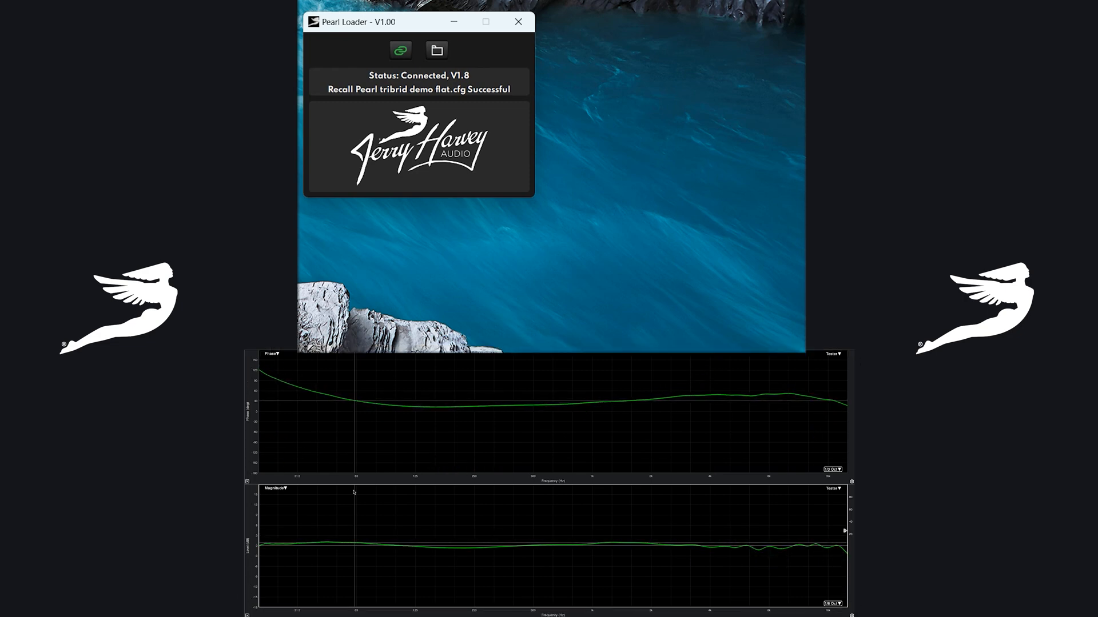
{"action": "left_click", "coordinate": [437, 51]}
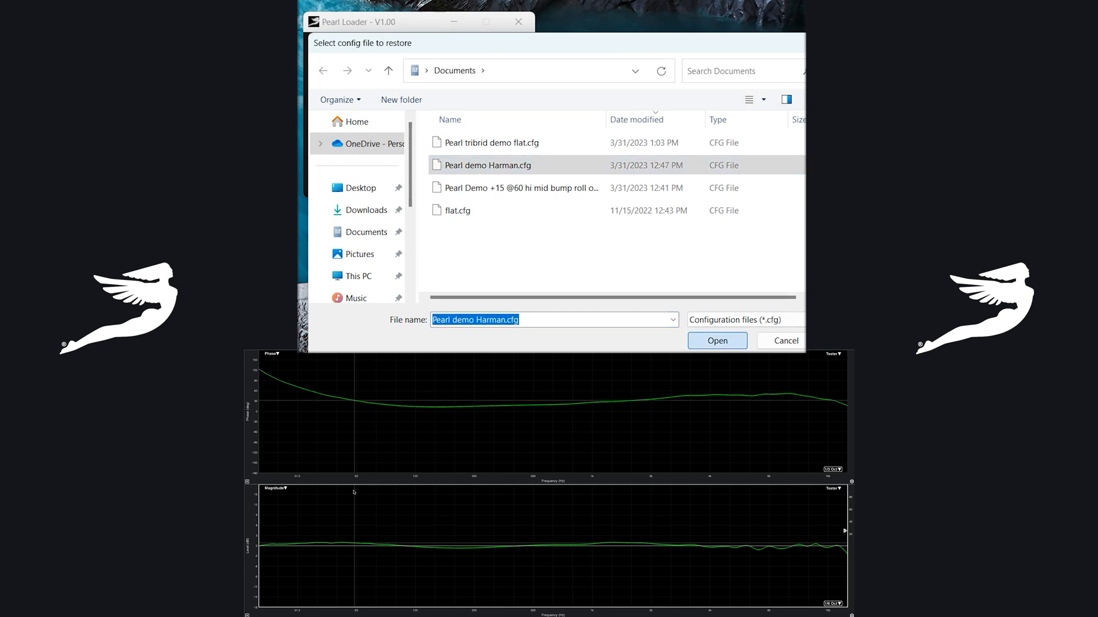
{"action": "left_click", "coordinate": [717, 340]}
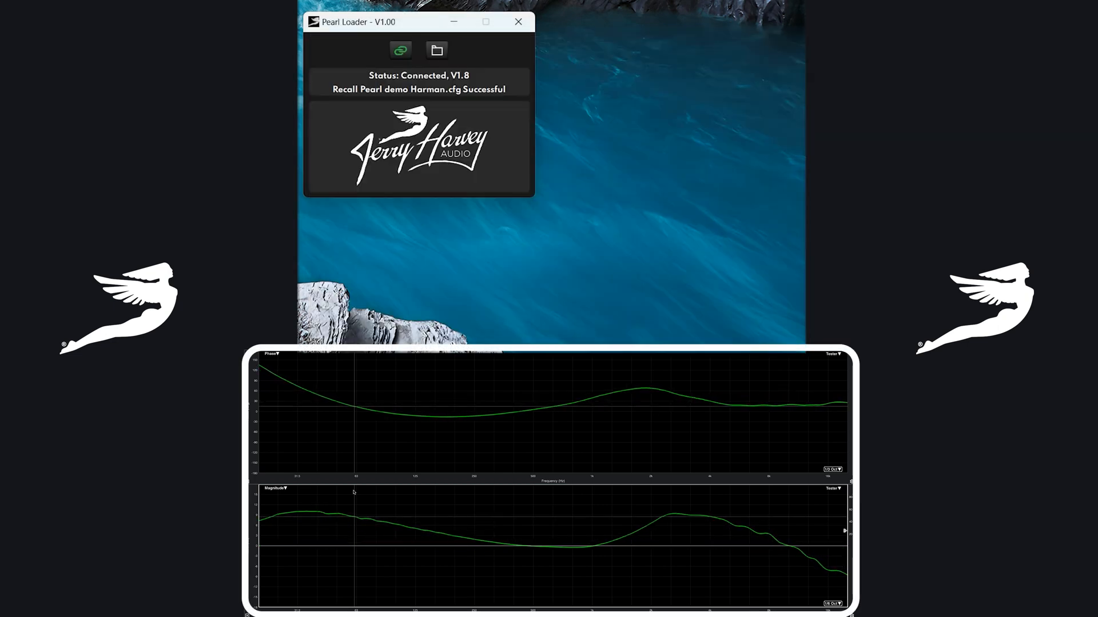
{"action": "left_click", "coordinate": [437, 50]}
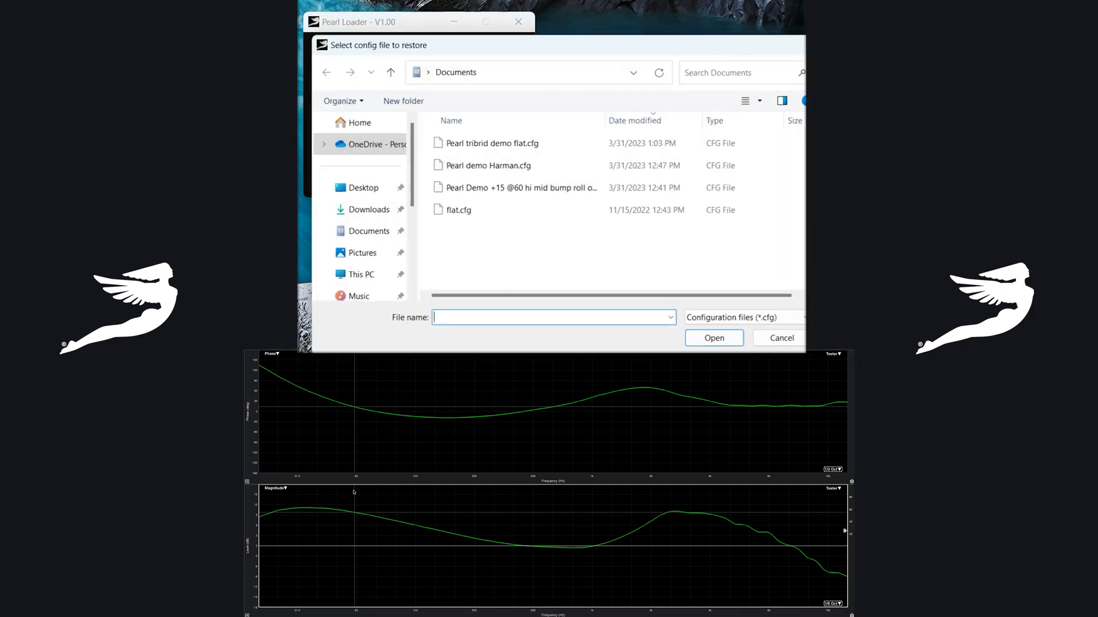
{"action": "left_click", "coordinate": [515, 187]}
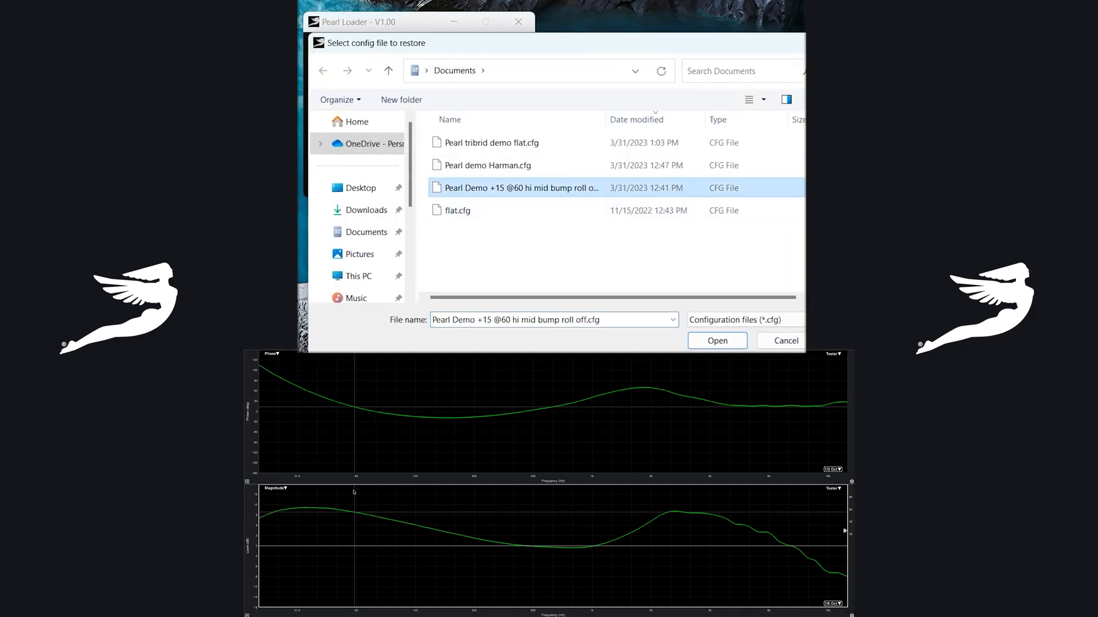
{"action": "left_click", "coordinate": [717, 340]}
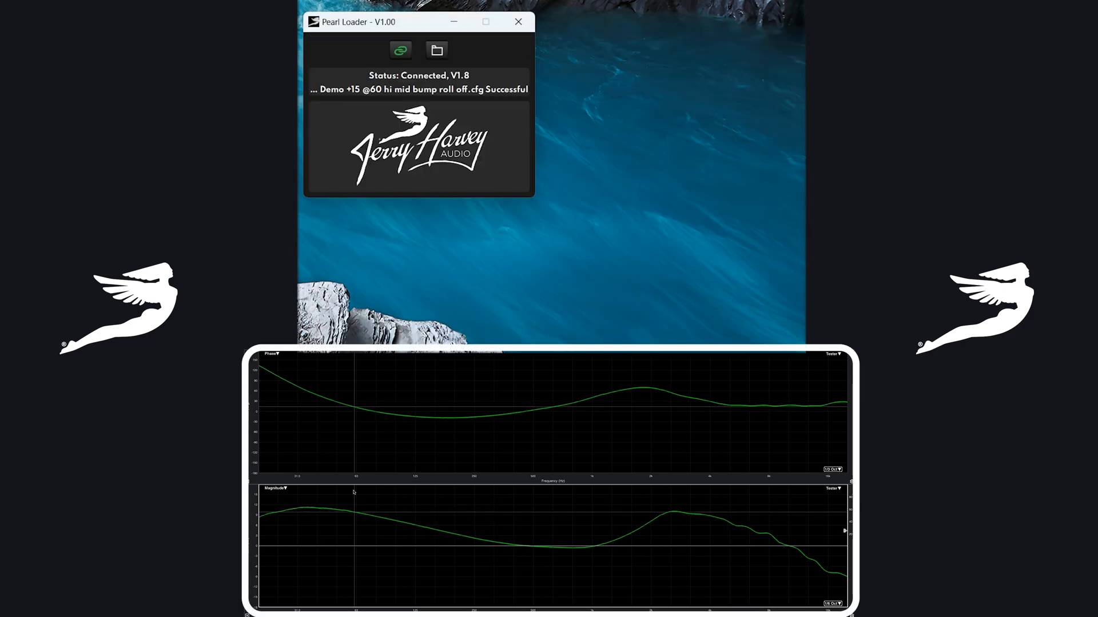